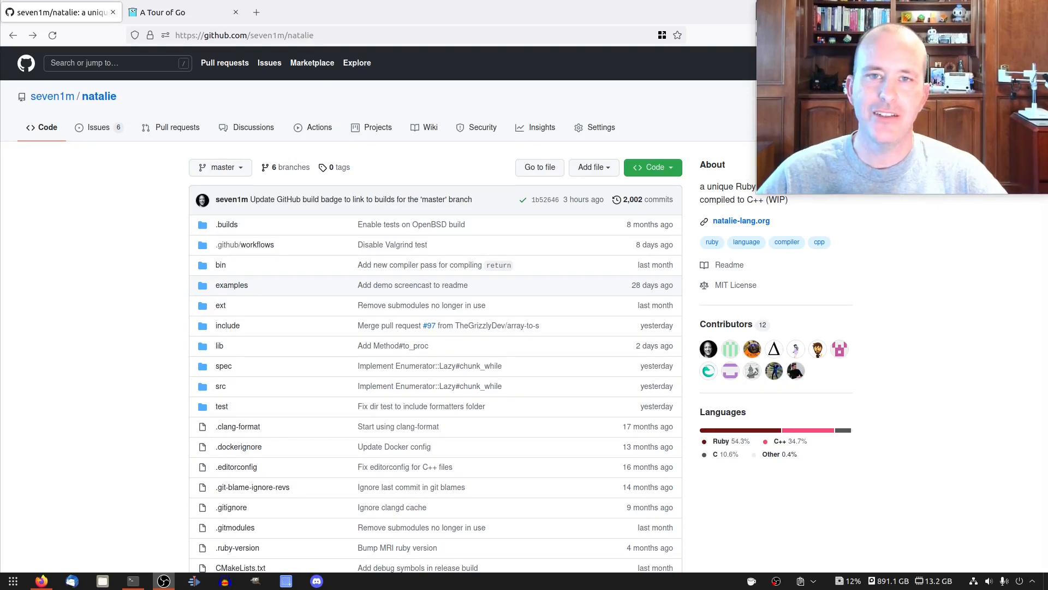
mouse_move(104, 99)
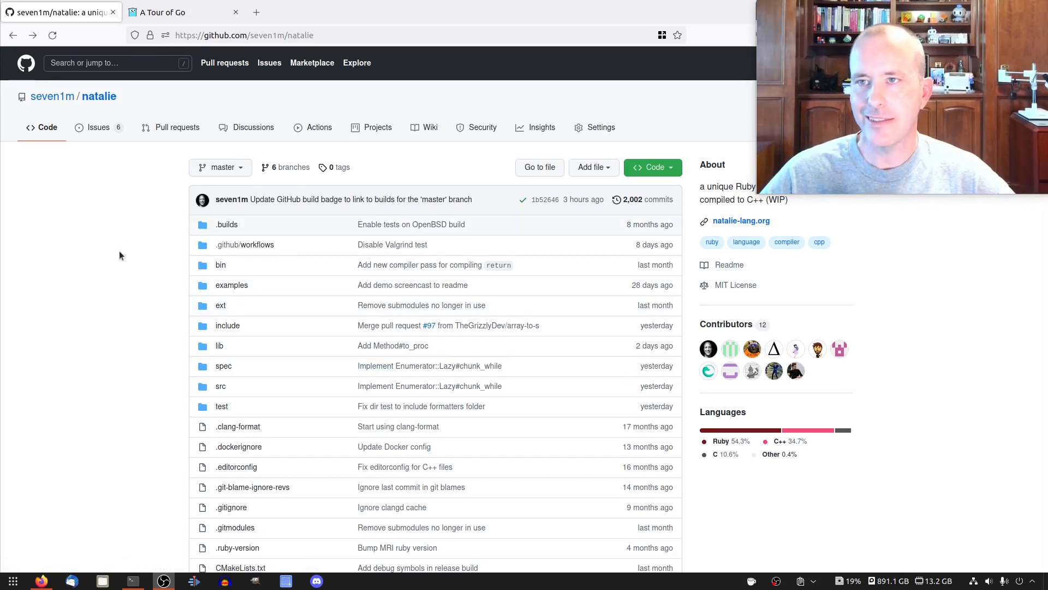
Step: Bring up the Defer lesson in A Tour of Go and select its deferred print line
click(169, 12)
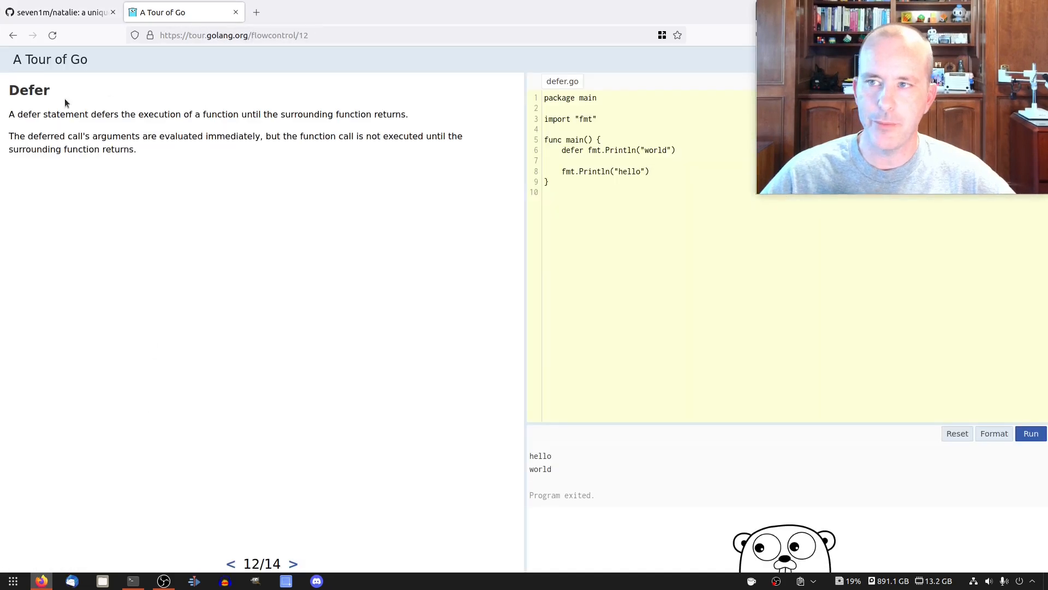
mouse_move(166, 156)
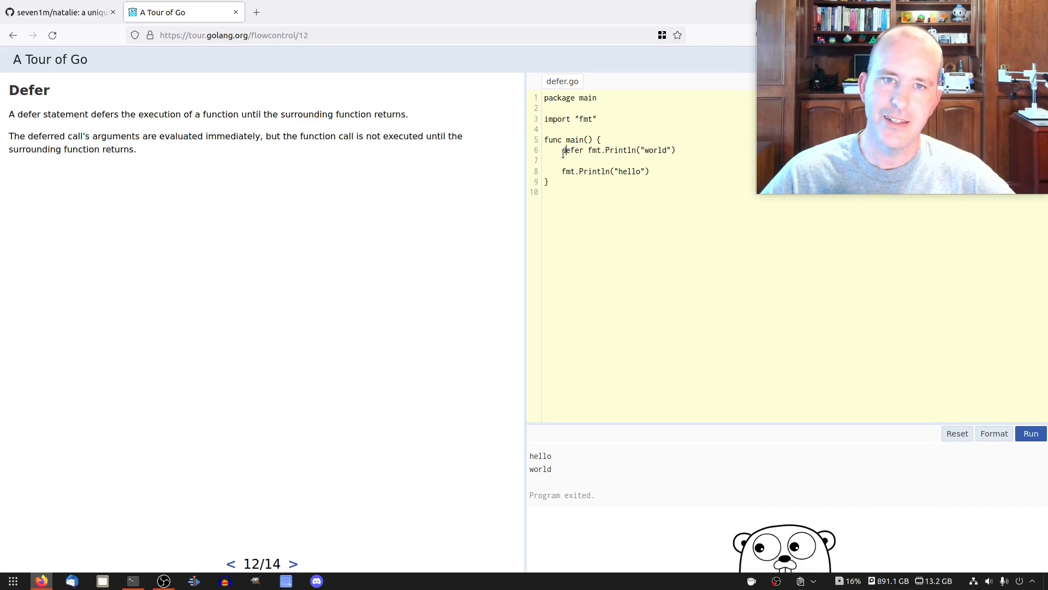
double_click(572, 150)
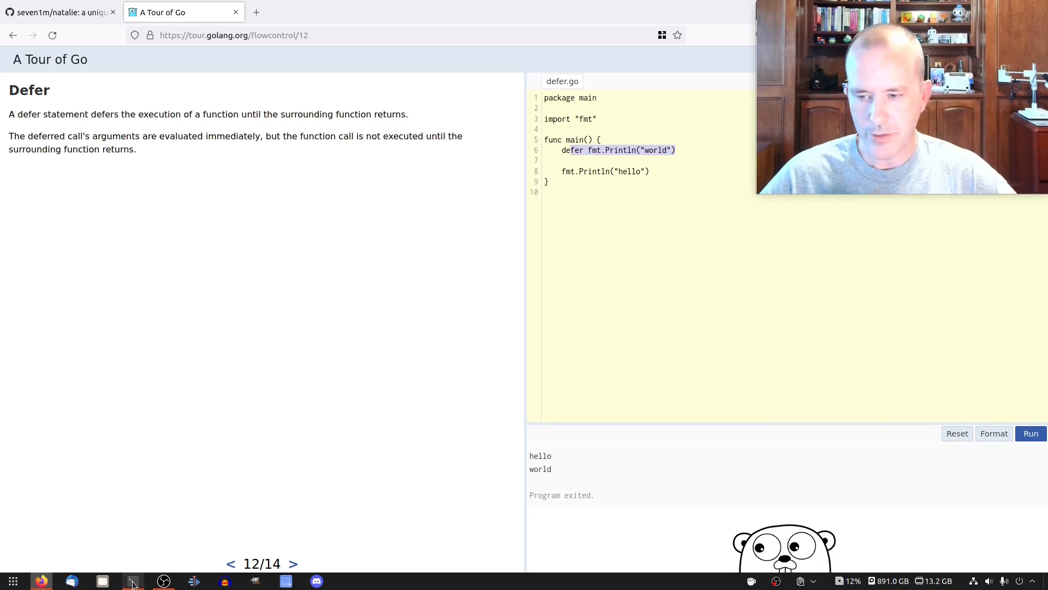
Step: In the terminal's Vim, review file_value.hpp, then open test/natalie/file_test.rb at the .open specs
click(132, 581)
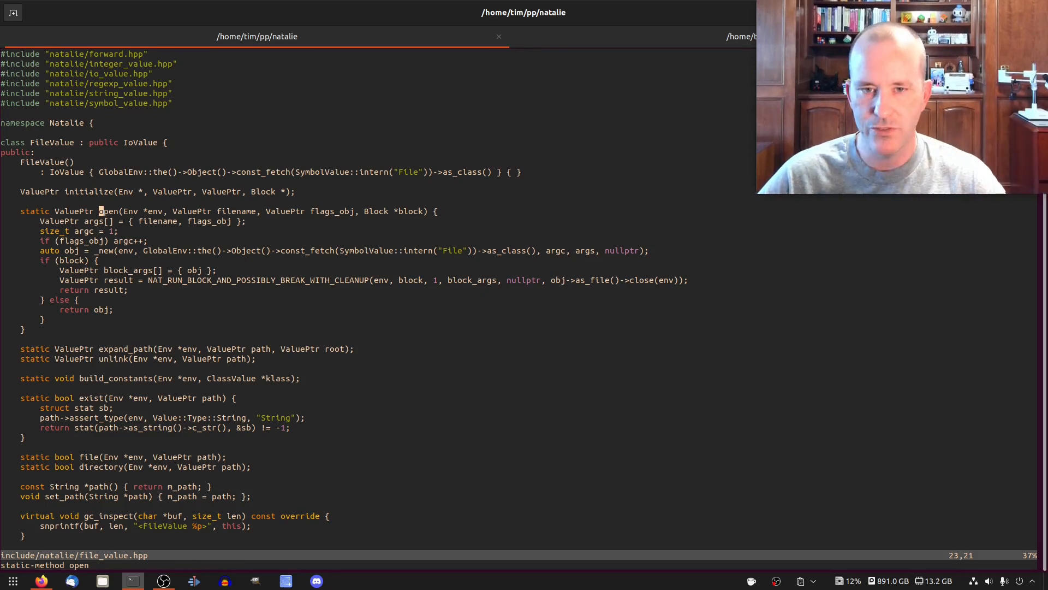
click(106, 280)
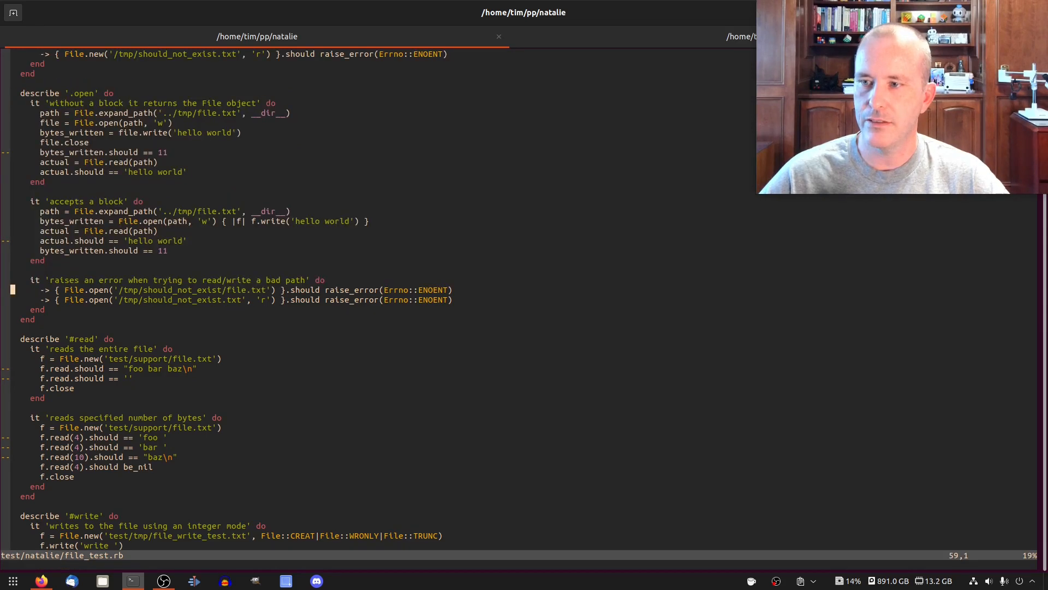
Step: Start the spec 'closes the file when the block has an exception'
text(it ')
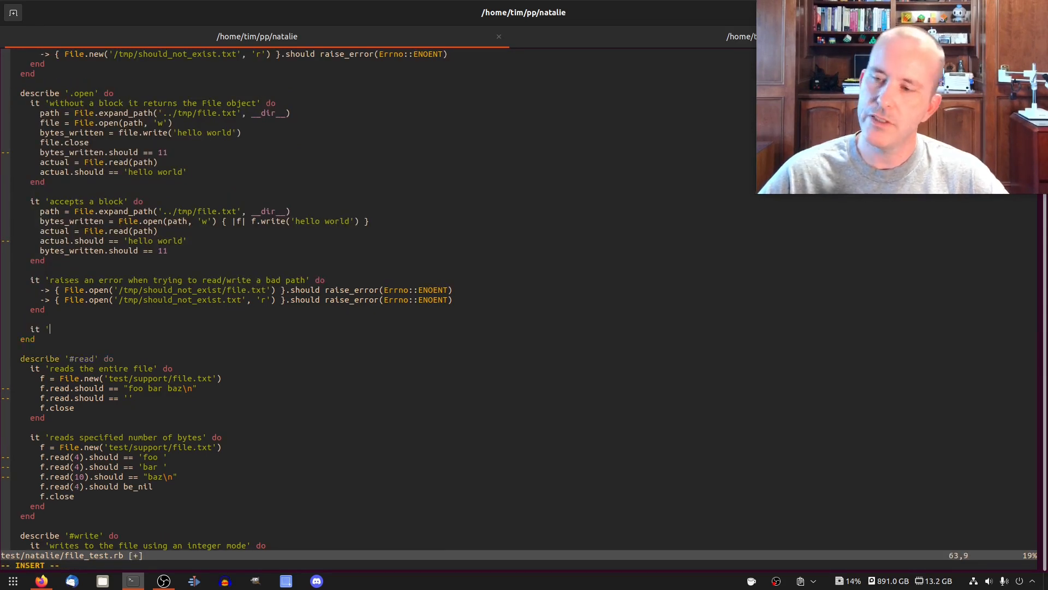
text(closes the file when th)
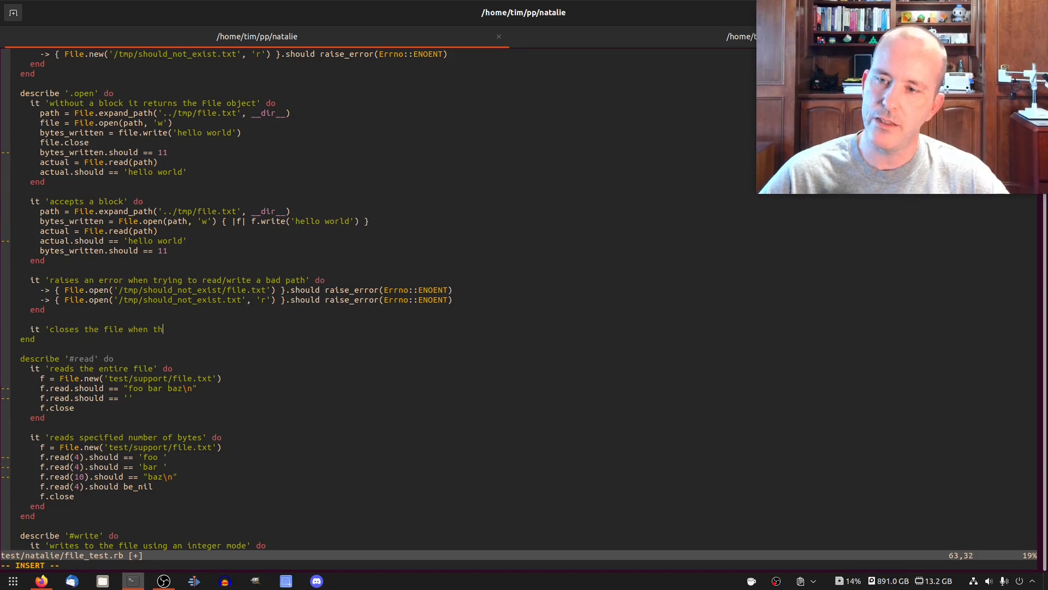
text(e block has an exce)
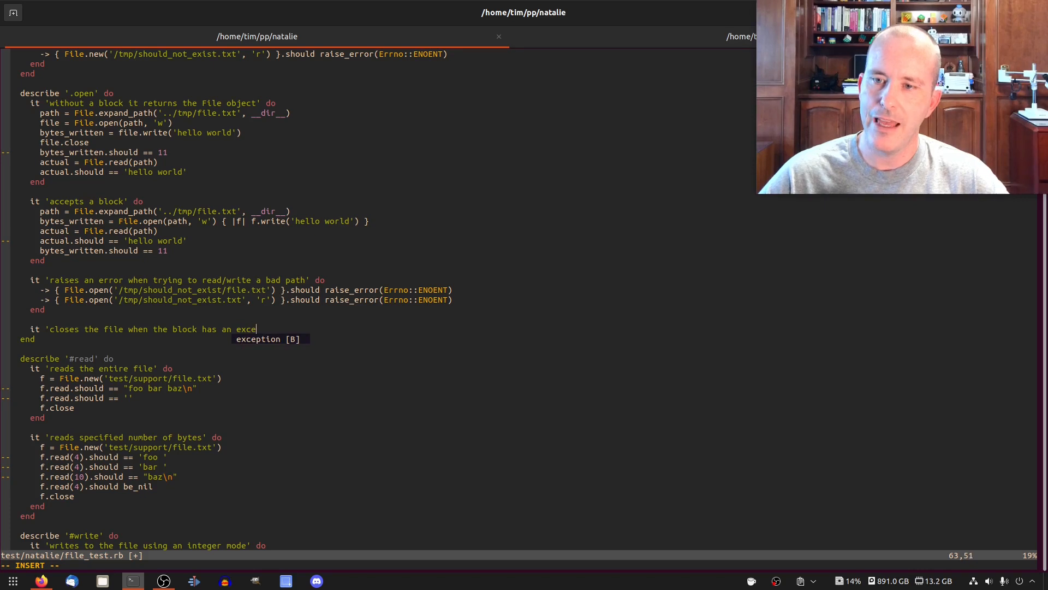
text(ption' do)
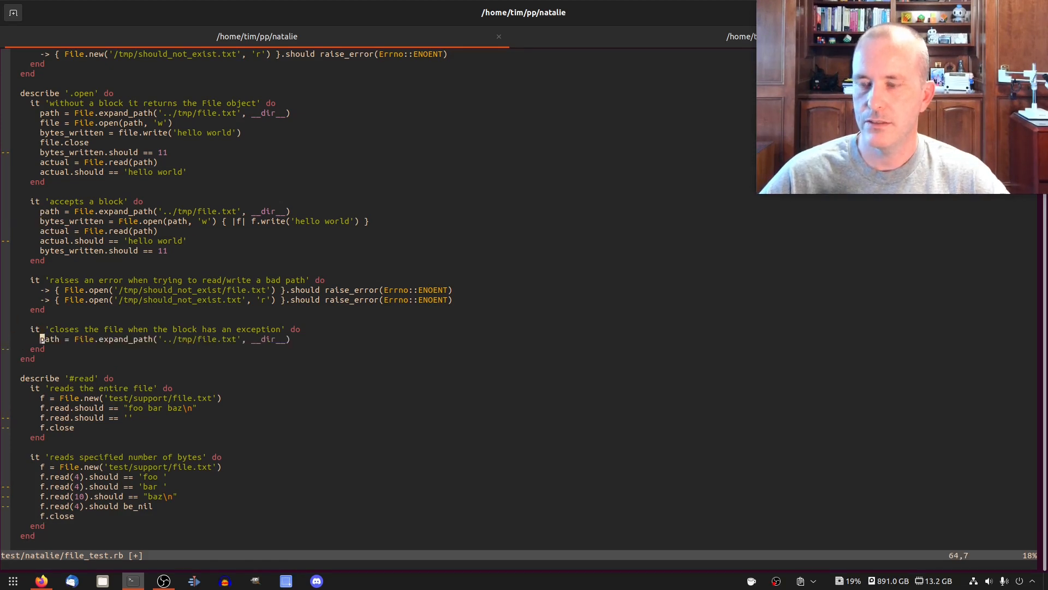
Step: Add a begin/rescue with File.open(path, 'w') writing 'hello' and raising 'some error'
text(begin)
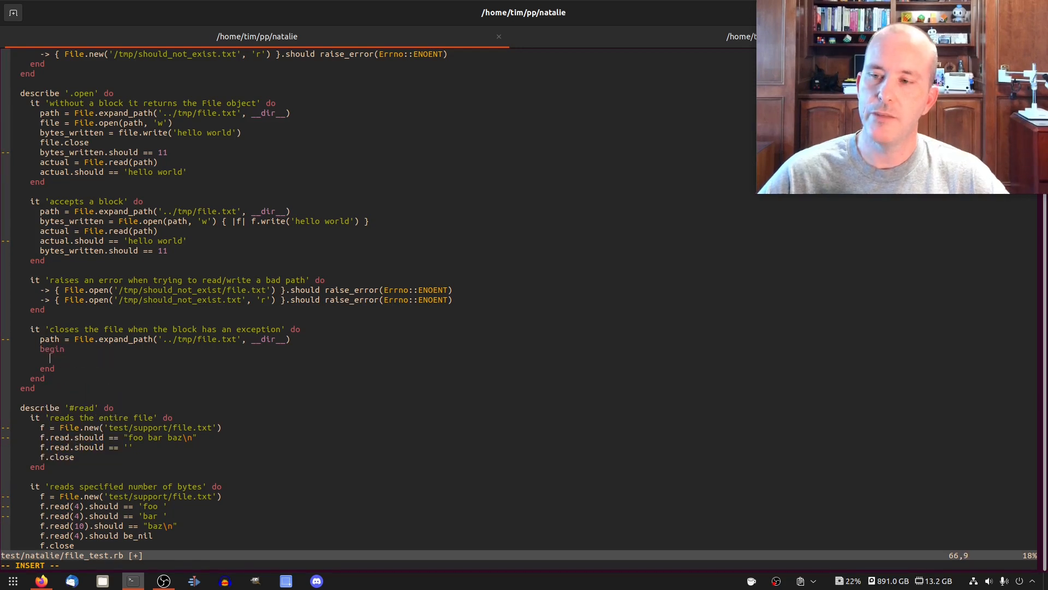
text(rescue)
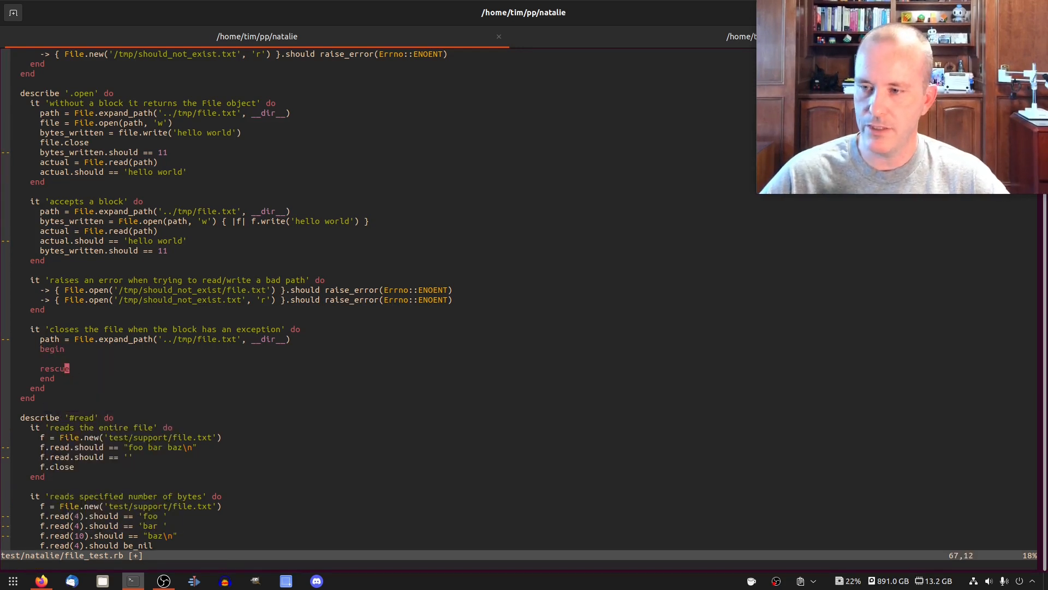
key(i)
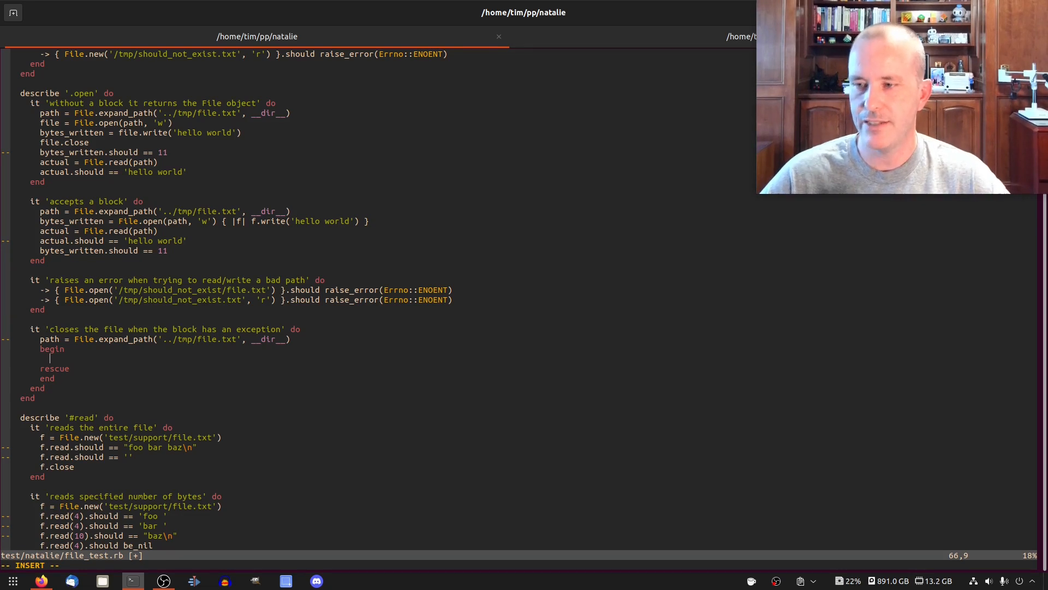
text(File.o)
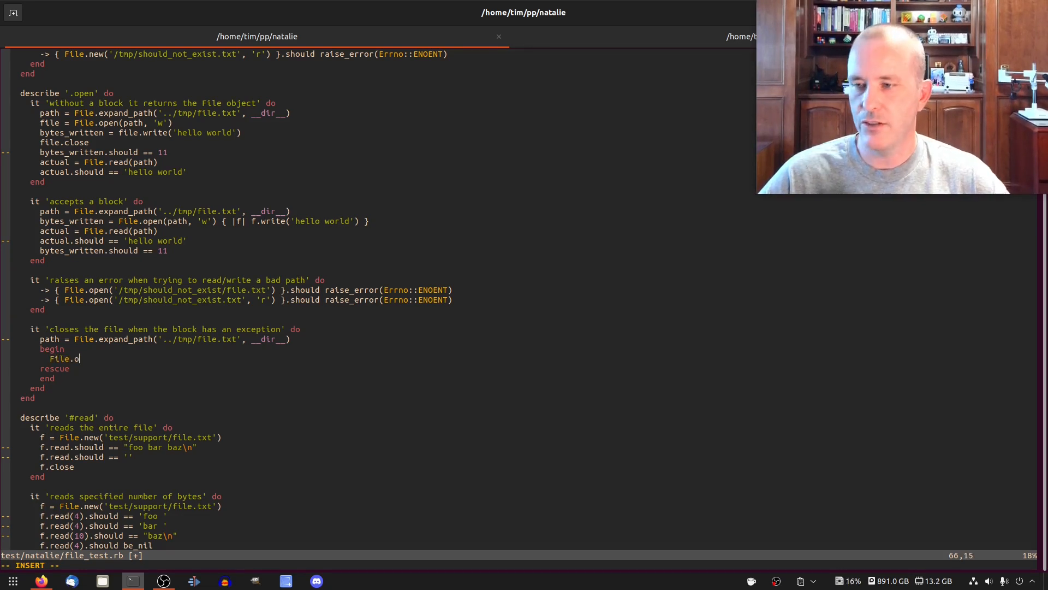
text(pen(path, 'w') do |f|)
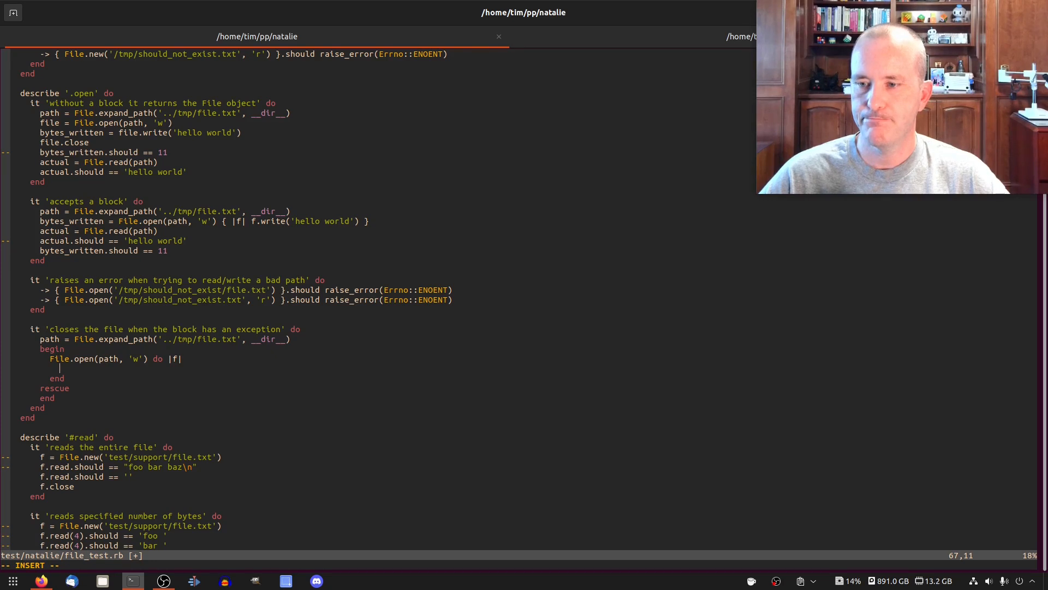
text(f.puts('hello world)
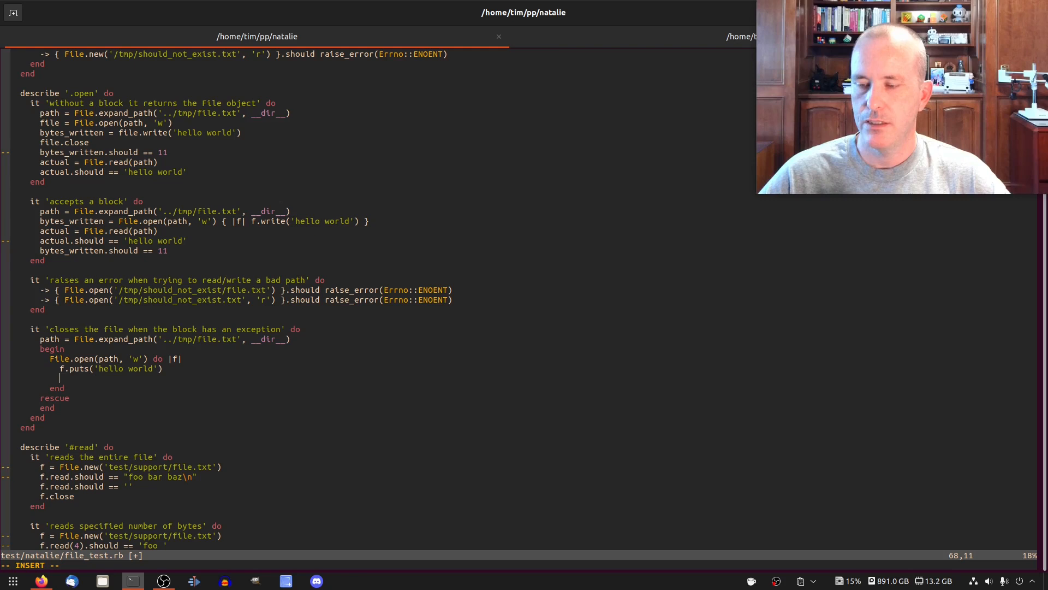
text(raise 'some w)
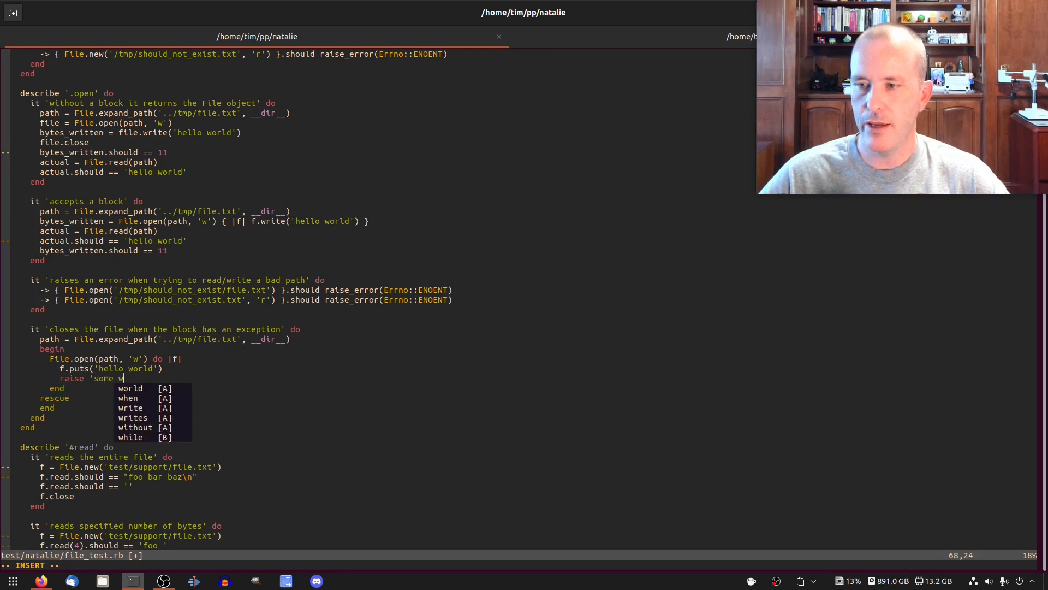
text(error')
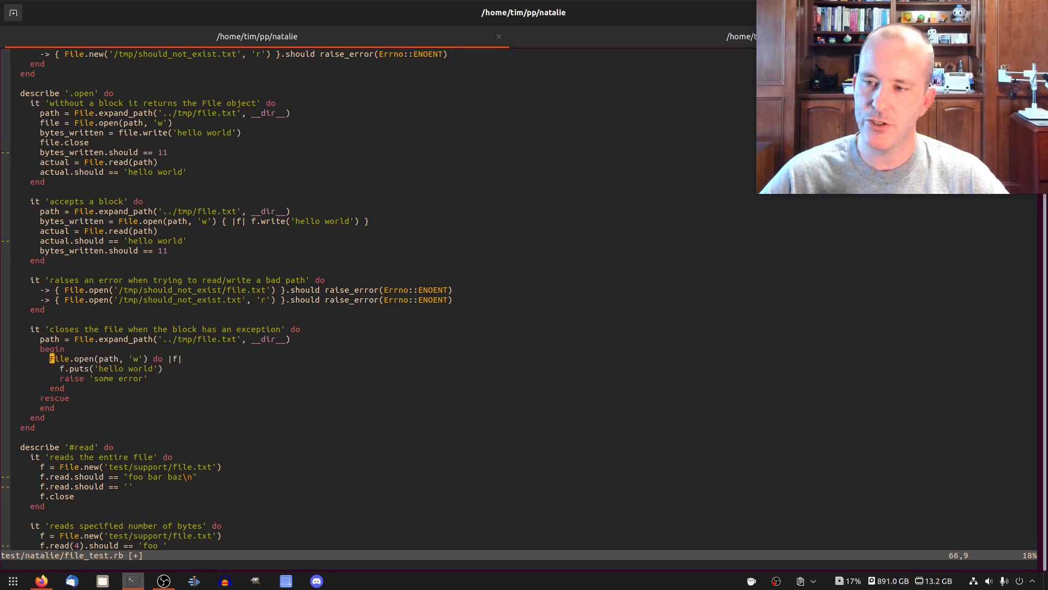
Step: Initialize file = nil above the begin and assert file.closed?.should == true
key(o)
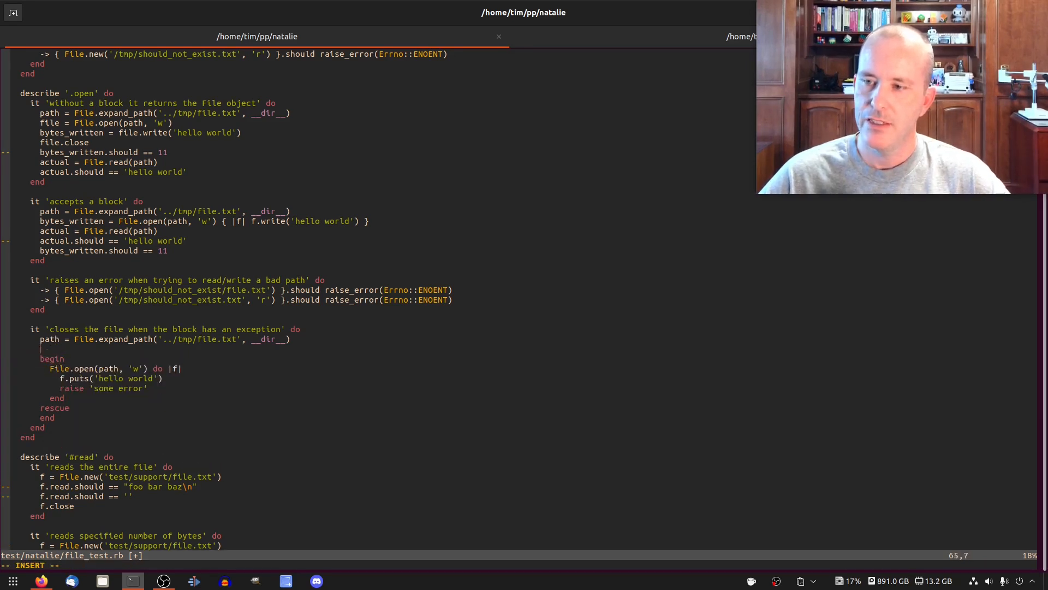
text(file = nil)
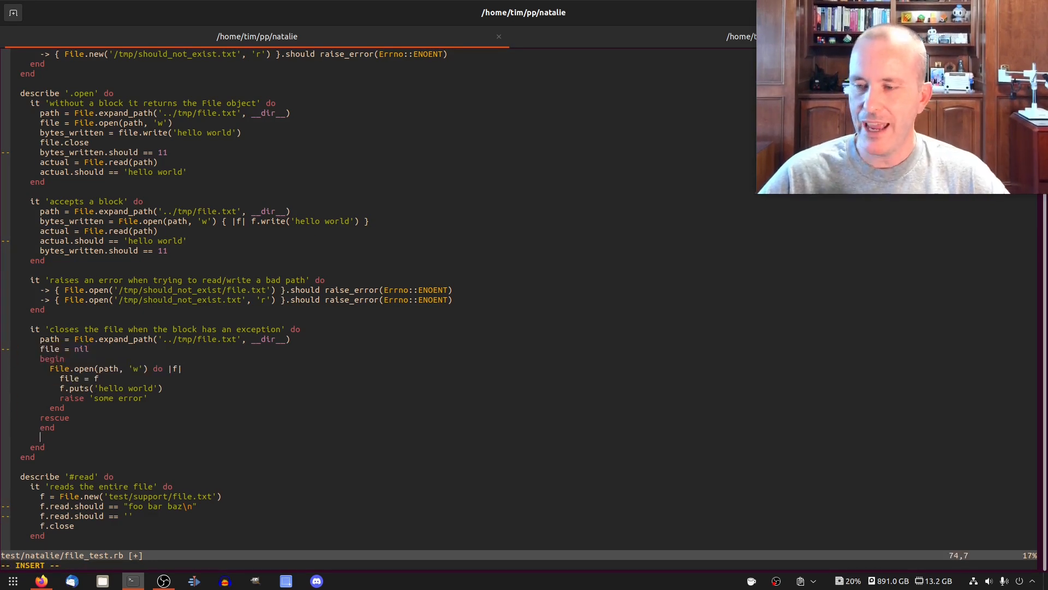
text(file.closed?)
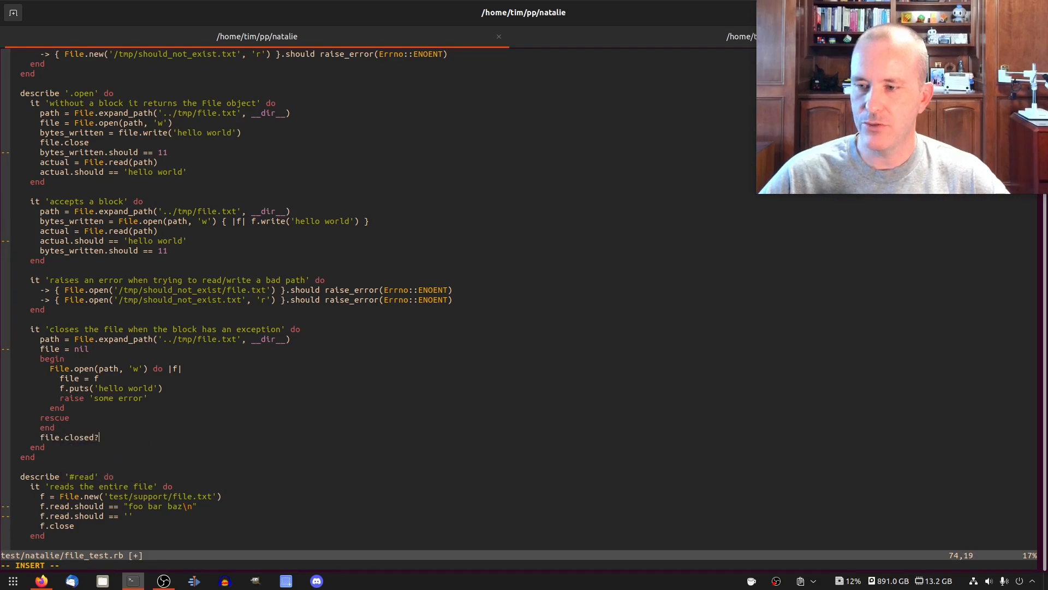
text(.should == t)
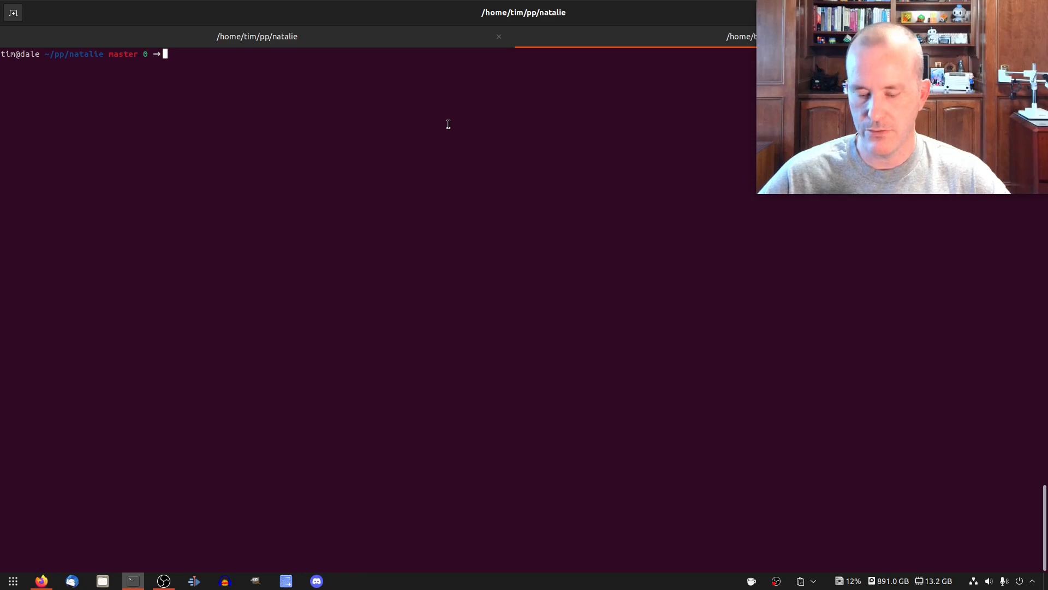
Step: Build with make and run test/natalie/file_test.rb with bin/natalie; 23 specs pass
text(ruby test/natalie/file_test.rb)
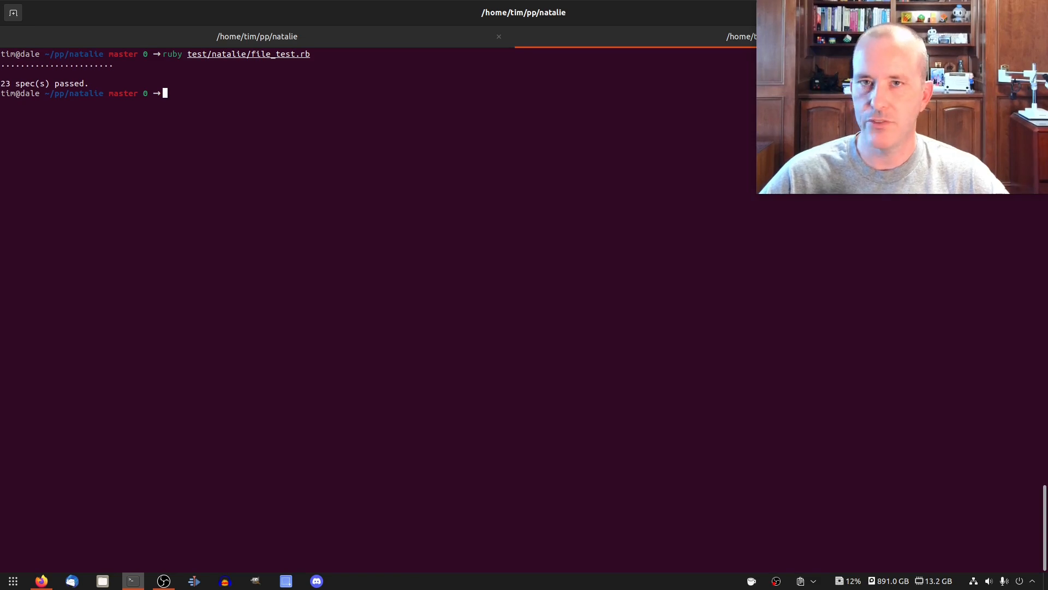
text(make && b)
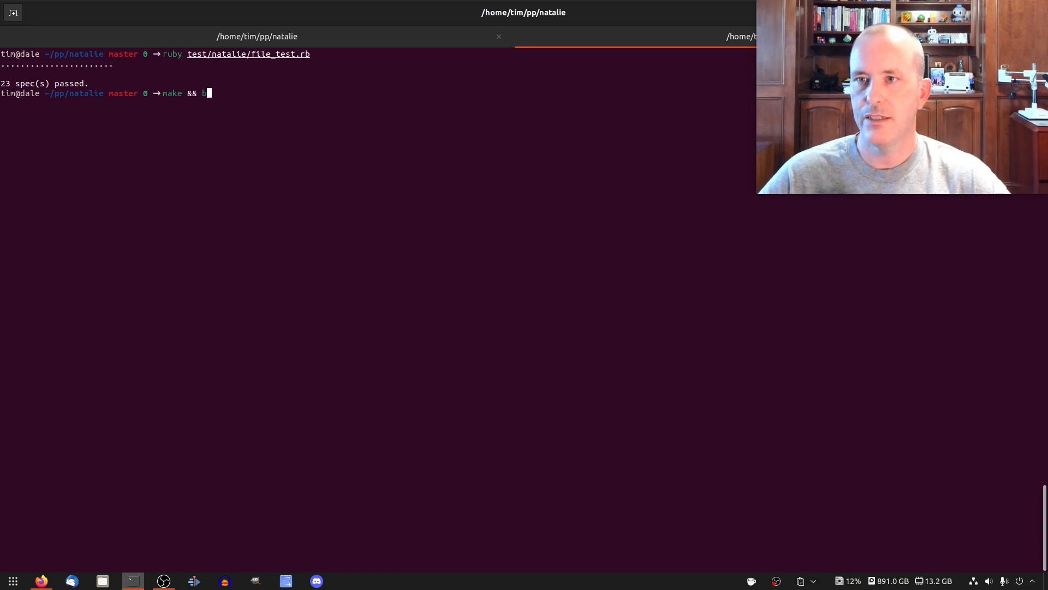
text(in/natalie test/natalie/file_test.rb)
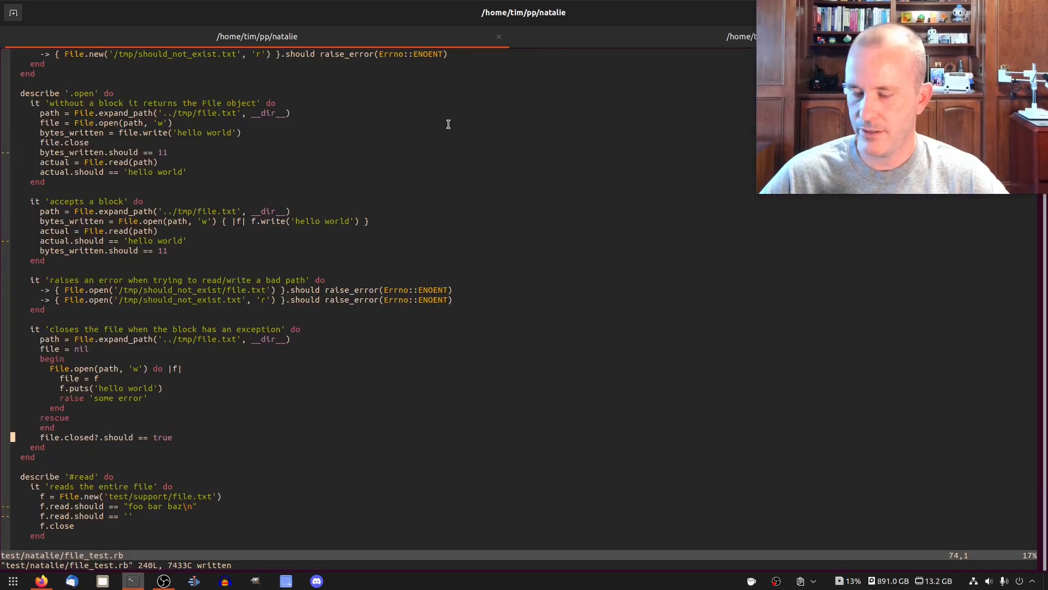
key(V)
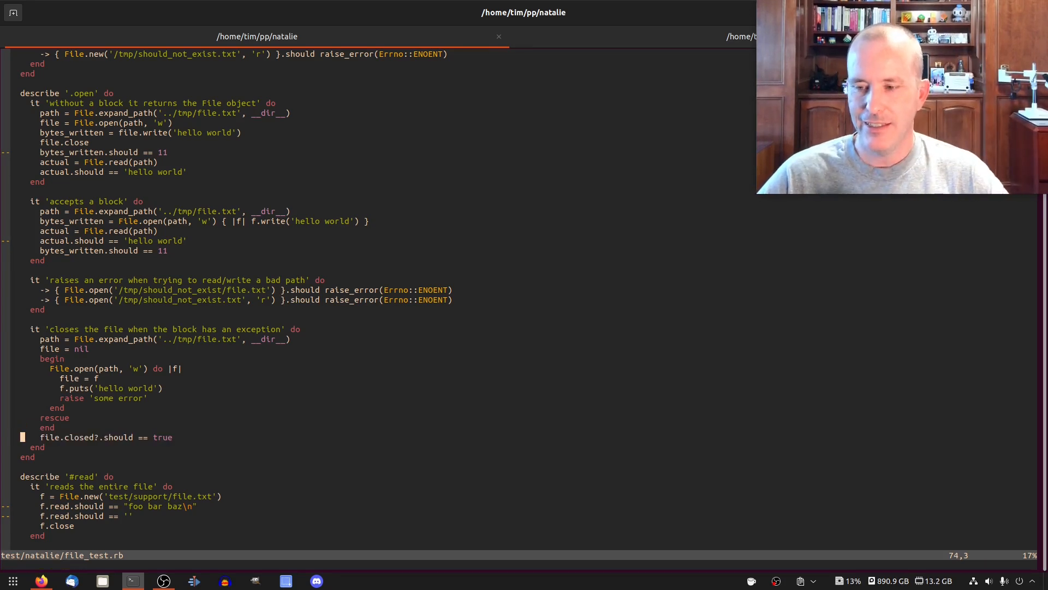
text(:e include/tm/)
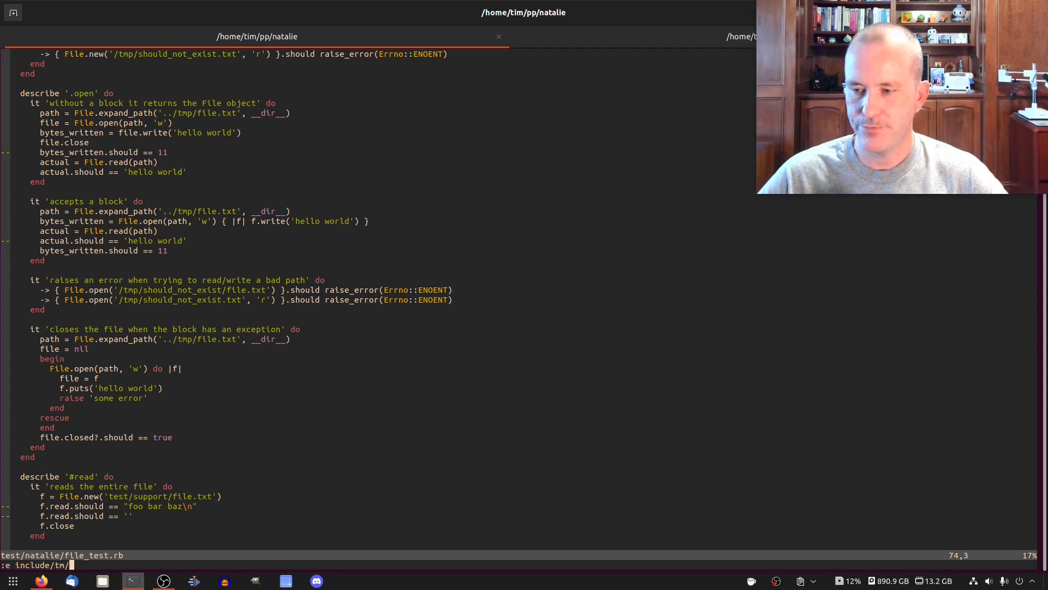
Step: Create include/tm/defer.hpp with #pragma once, a namespace, and template <typename F> class Defer
text(defer.hpp)
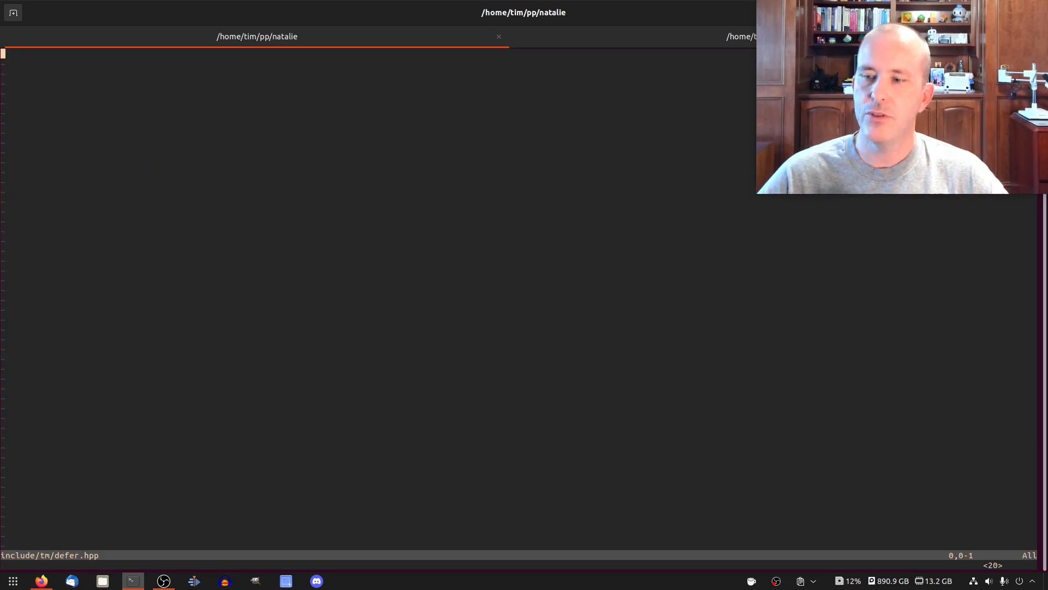
text(nam)
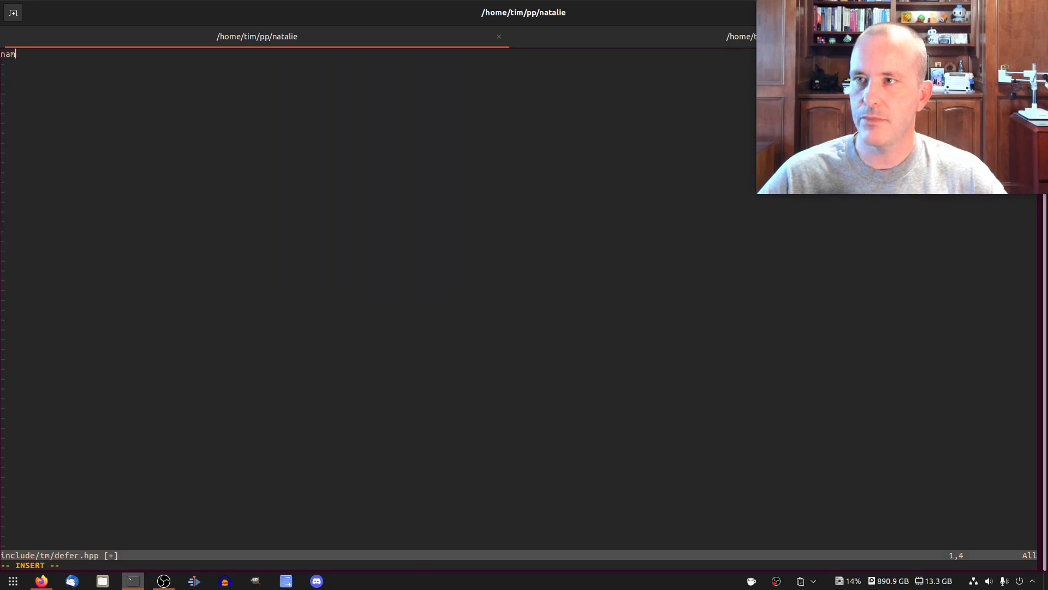
text(#pragma once)
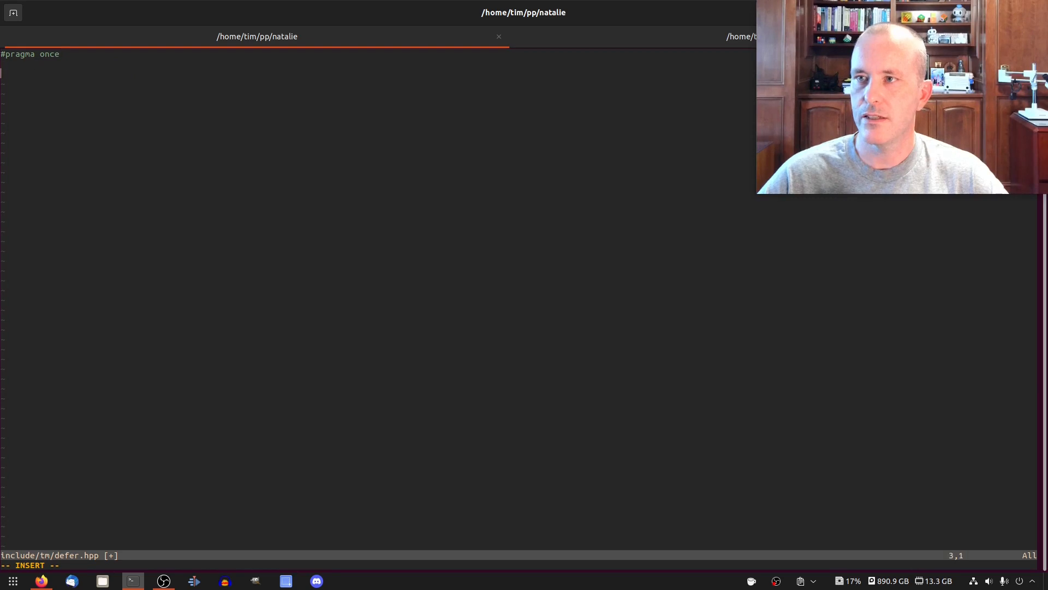
text(namespace Natalie)
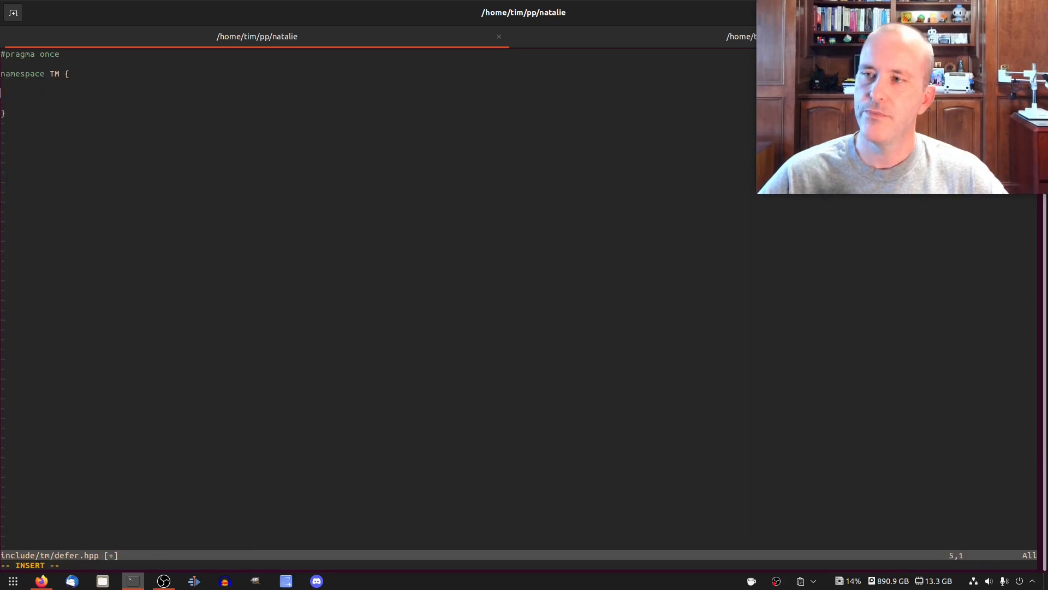
text(class D)
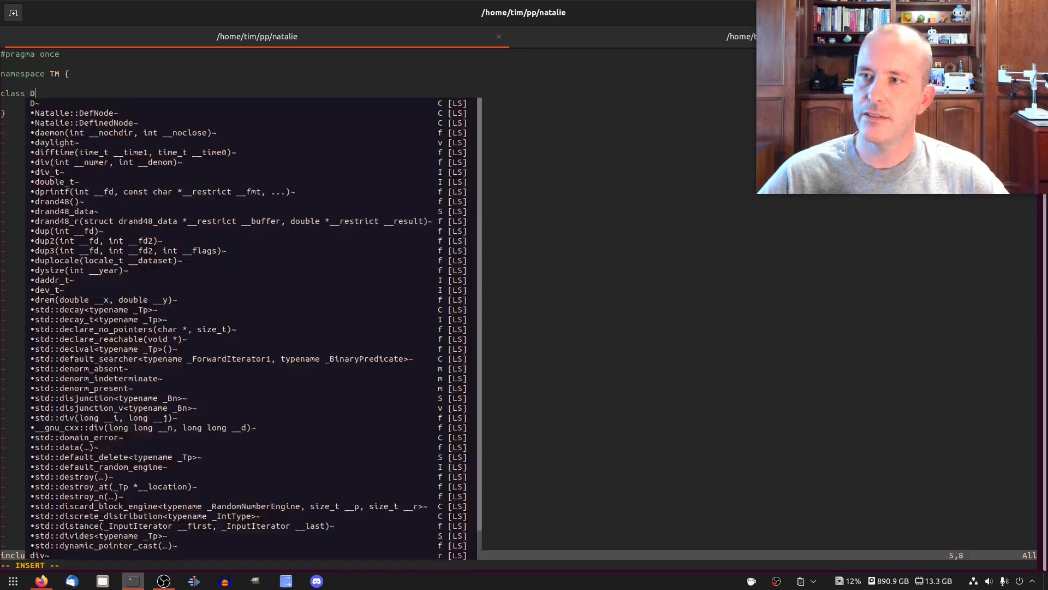
text(efer {)
text(t)
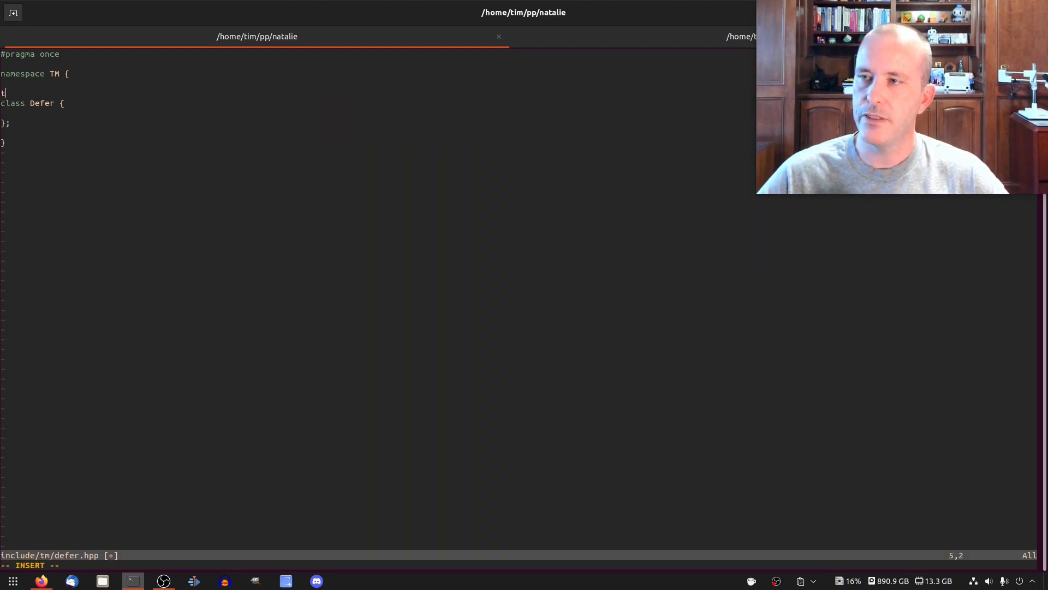
text(emplate <t)
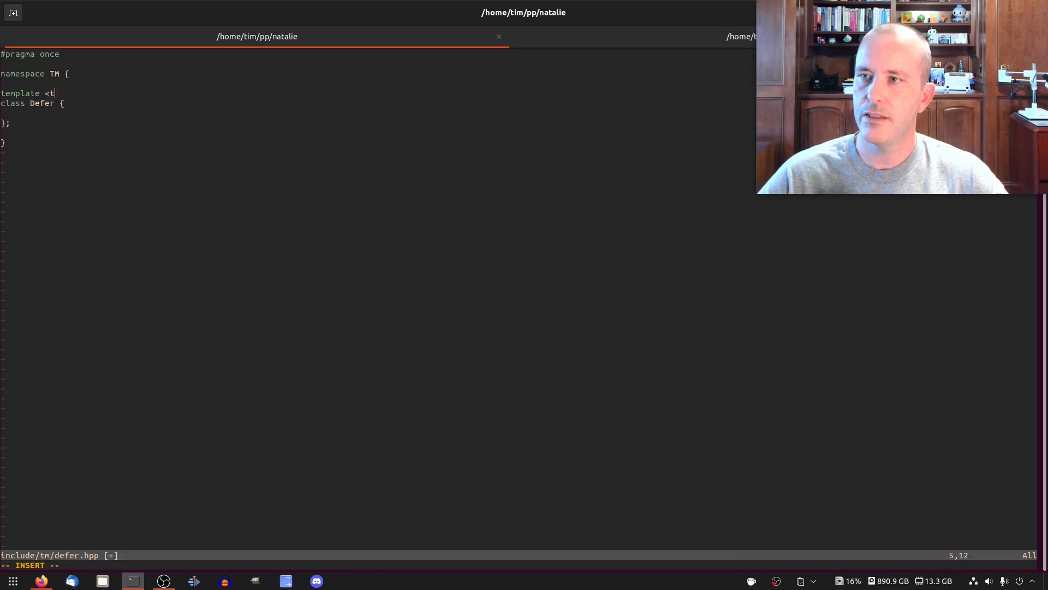
text(ypename F>)
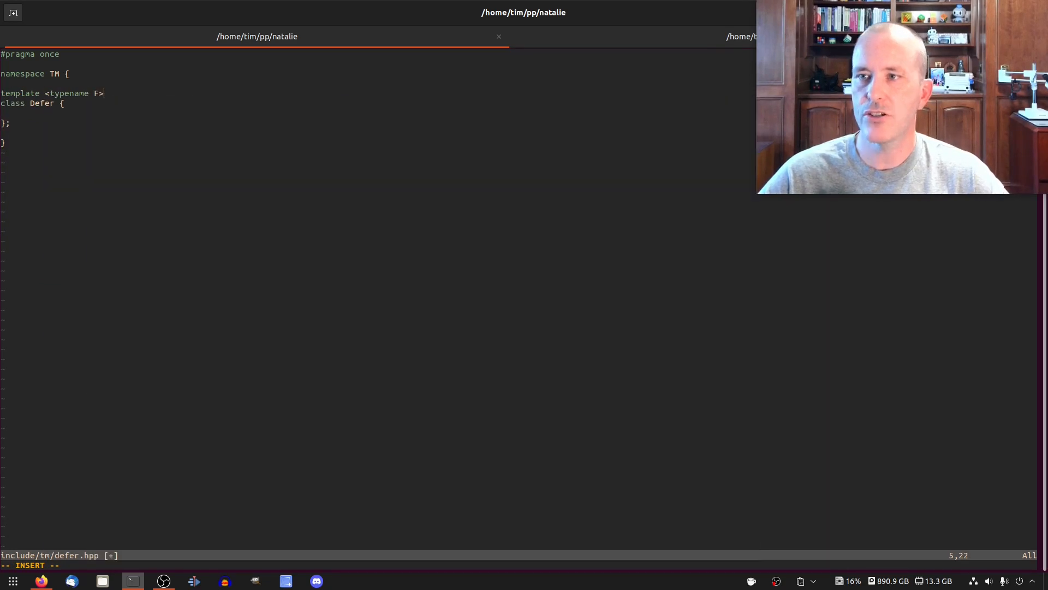
key(Escape)
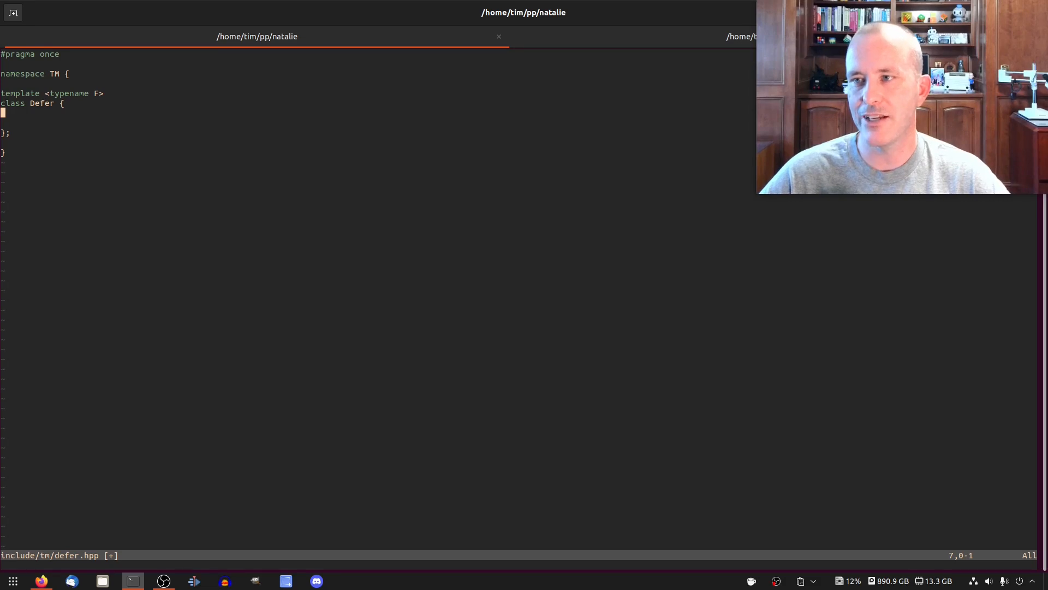
Step: Add a Defer(F callback) constructor and a private F m_callback member
text(D)
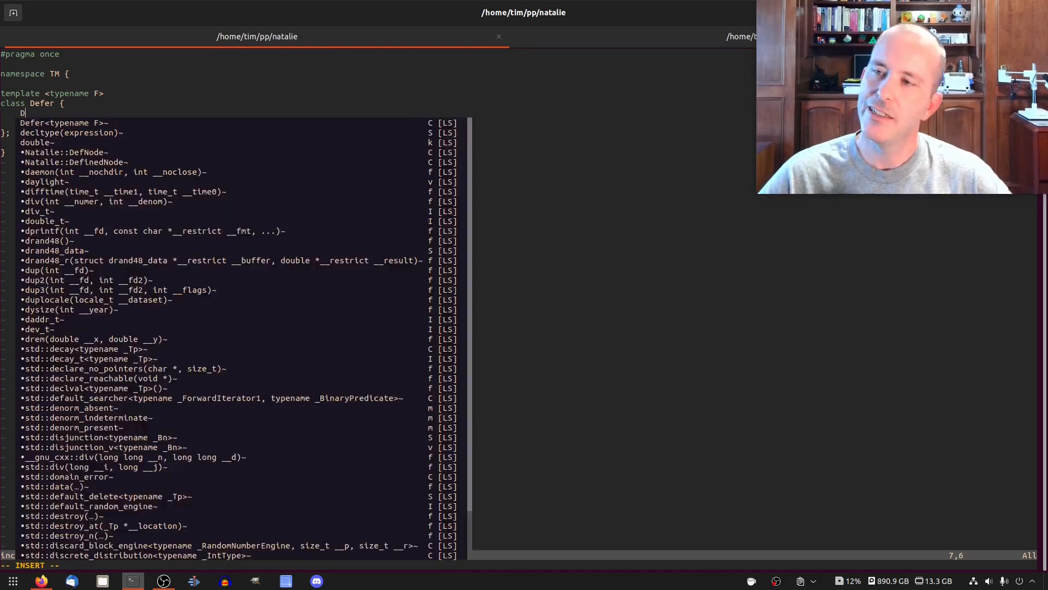
text(Defer()
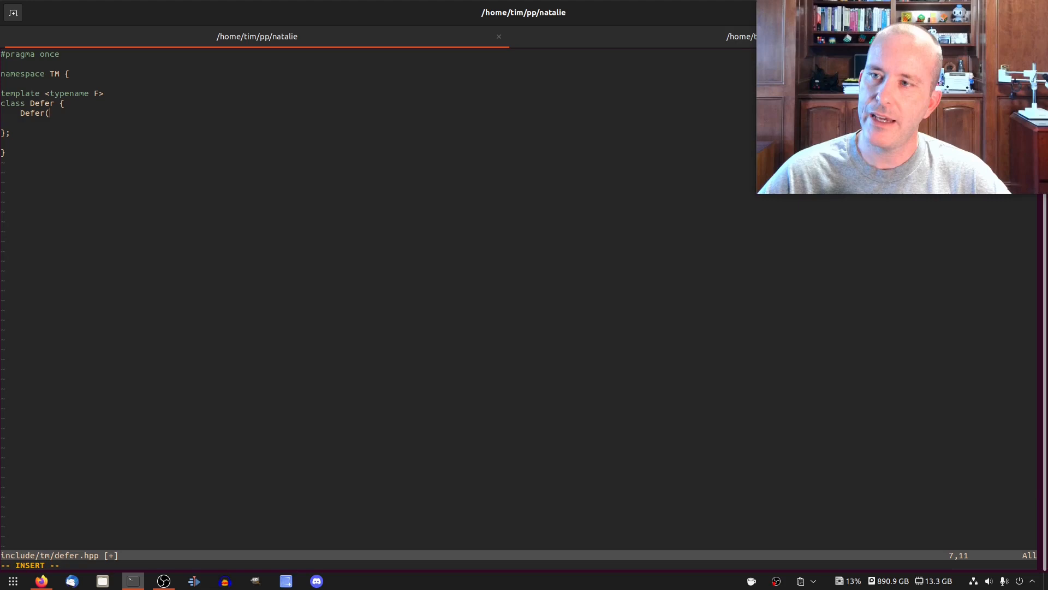
text(F)
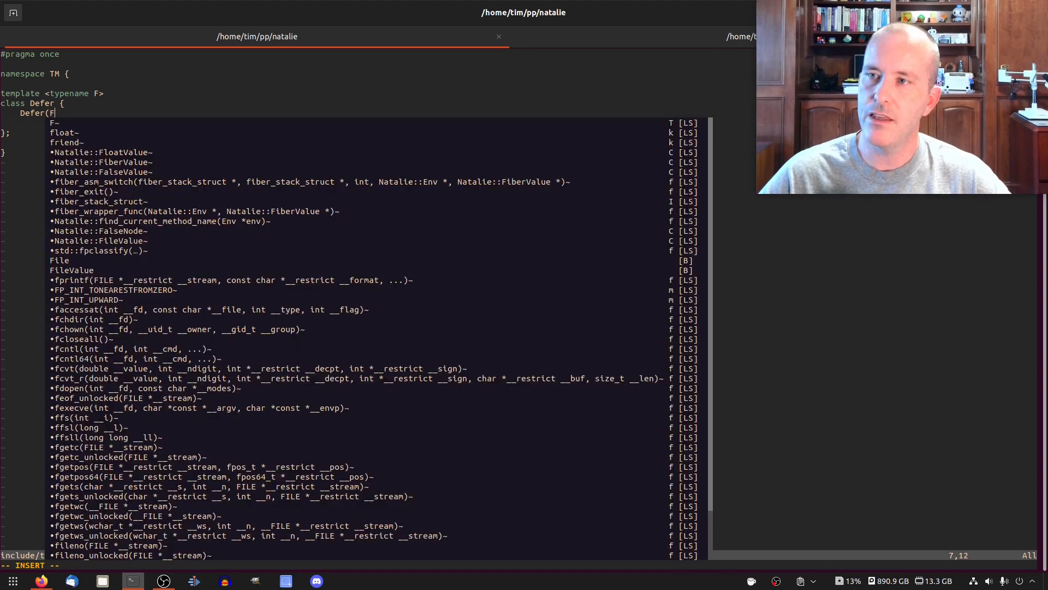
text(callback))
text(:)
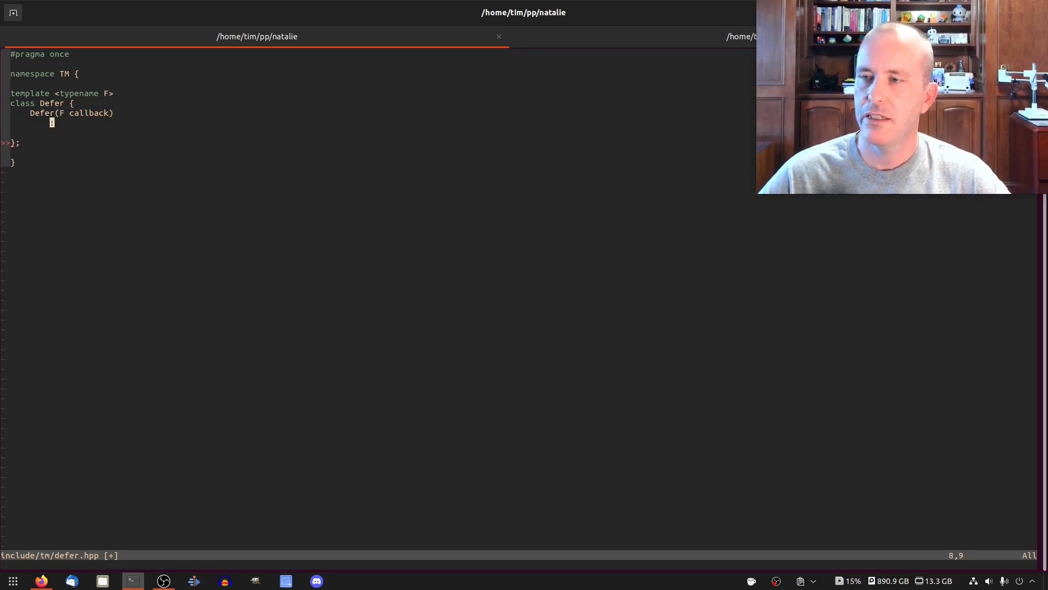
text(putc)
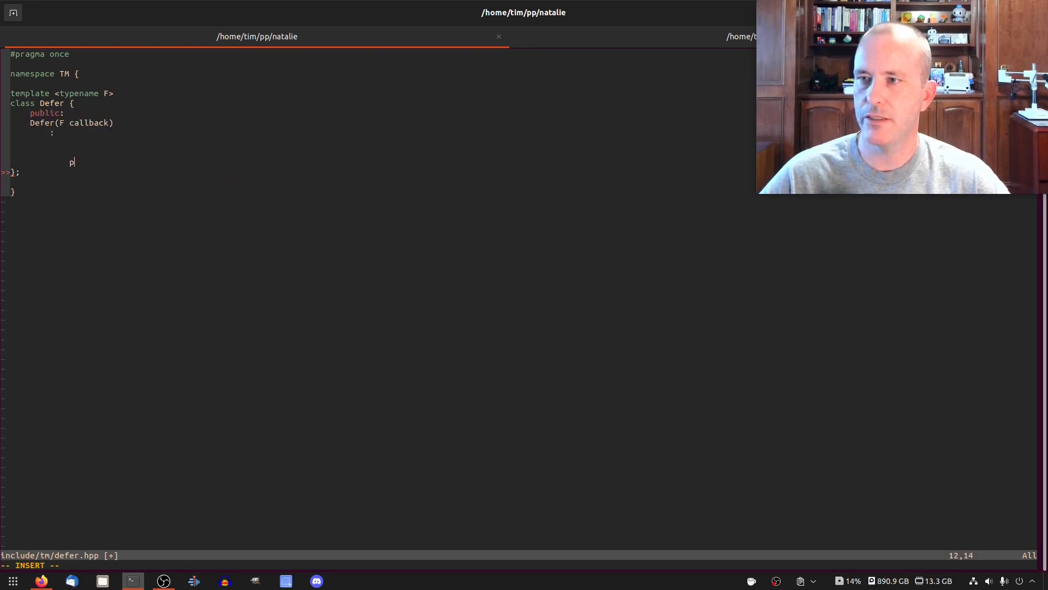
text(rivate:)
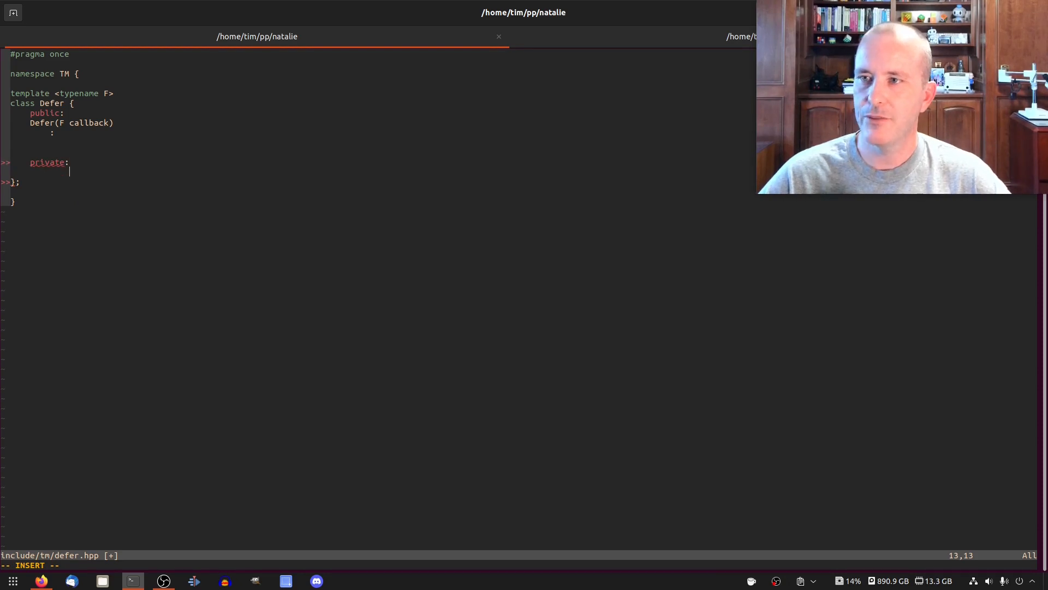
text(F m_callback;)
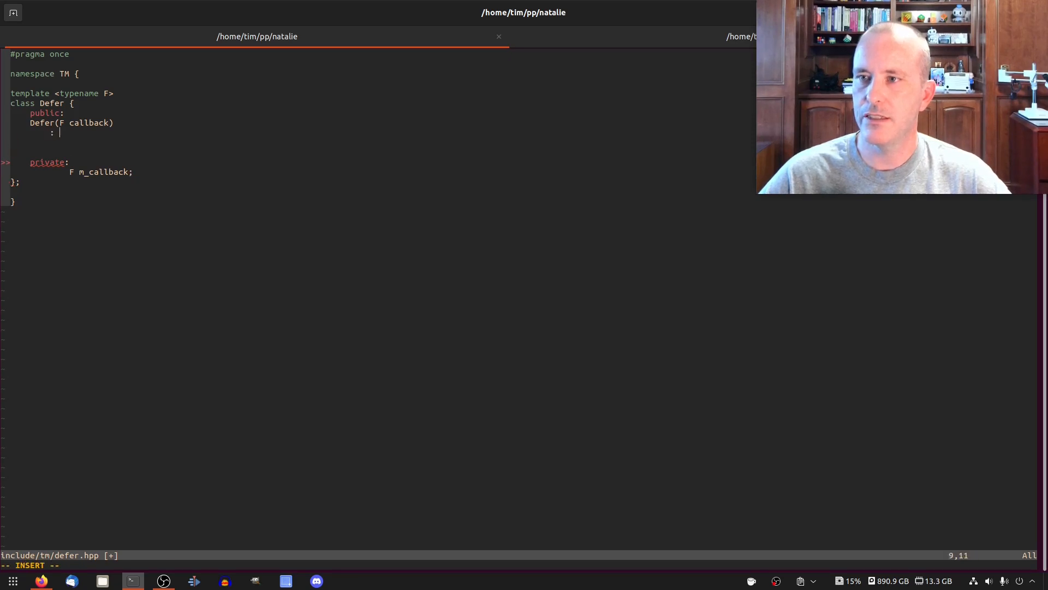
Step: Add a ~Defer destructor that calls m_callback()
text(m_callback { call b)
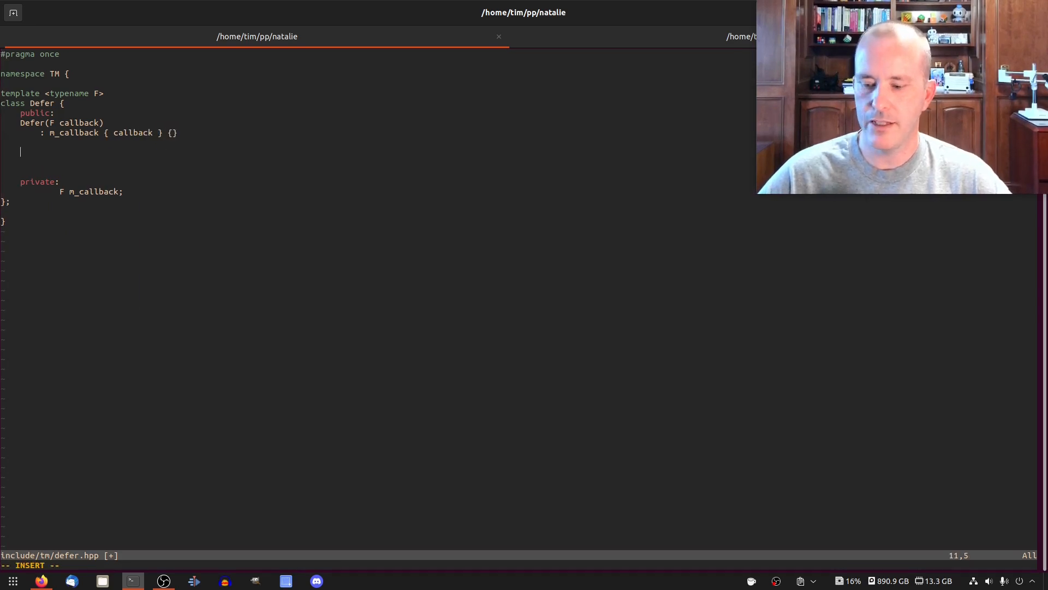
text(~)
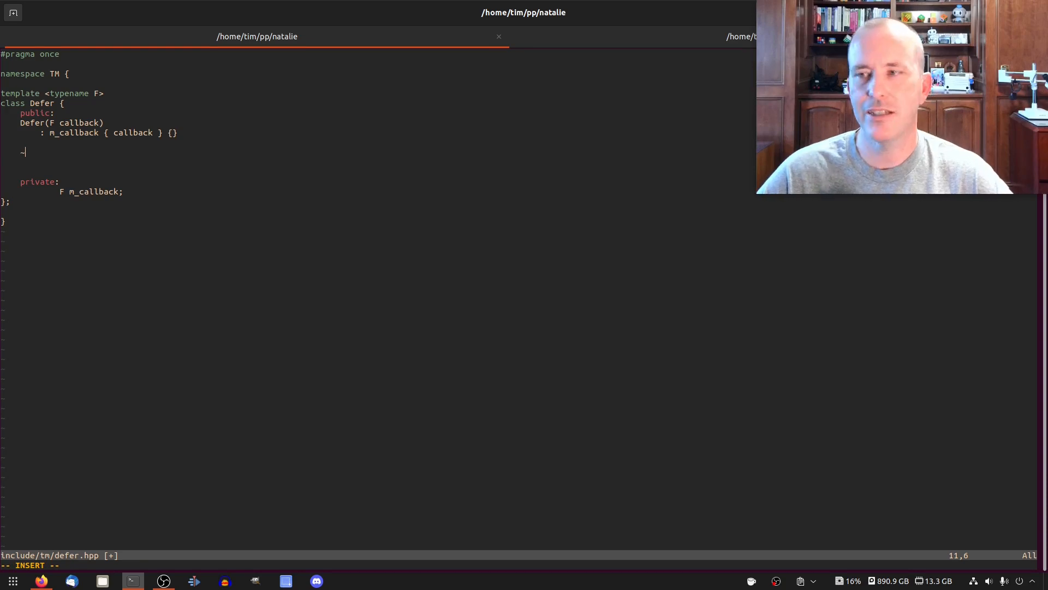
text(~D)
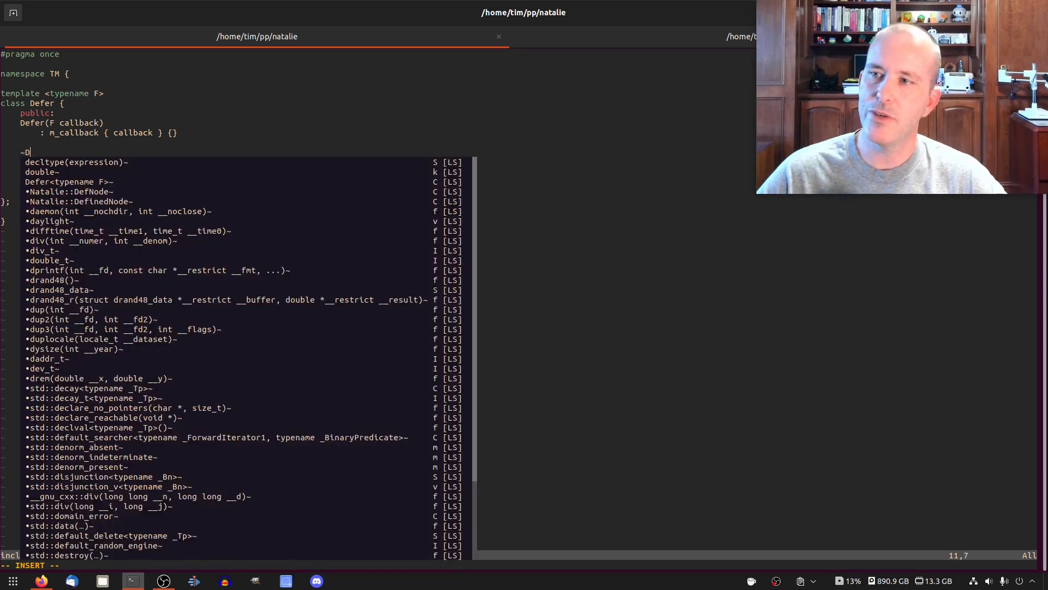
text(efer() {)
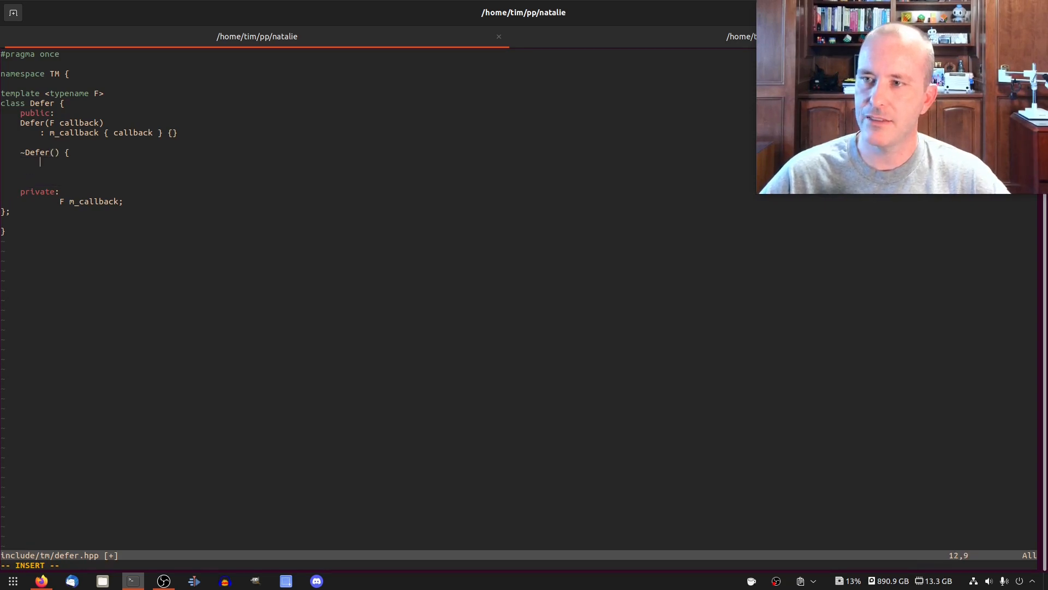
text(})
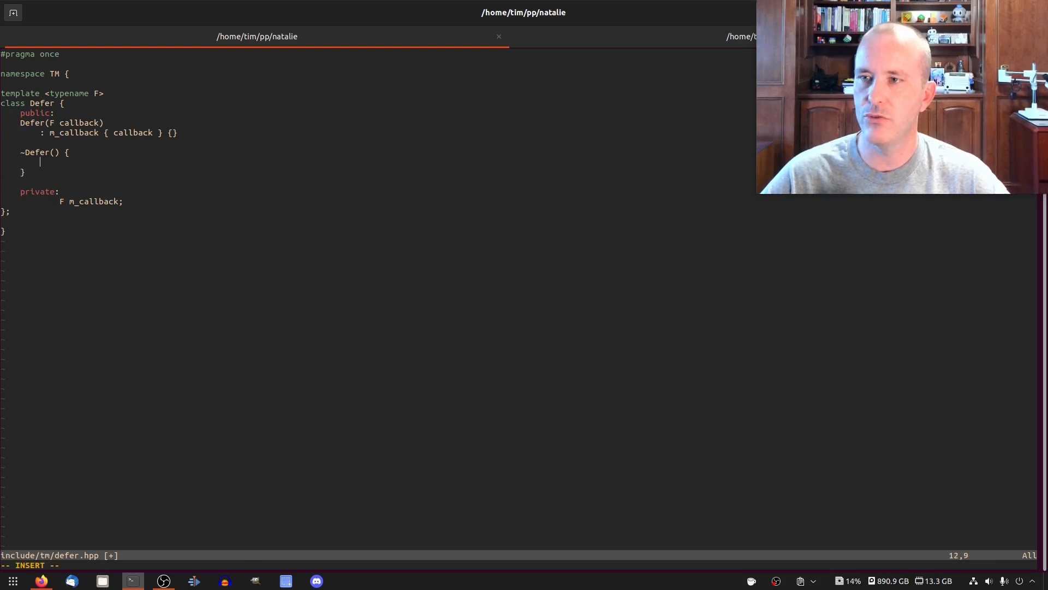
text(m_callback();)
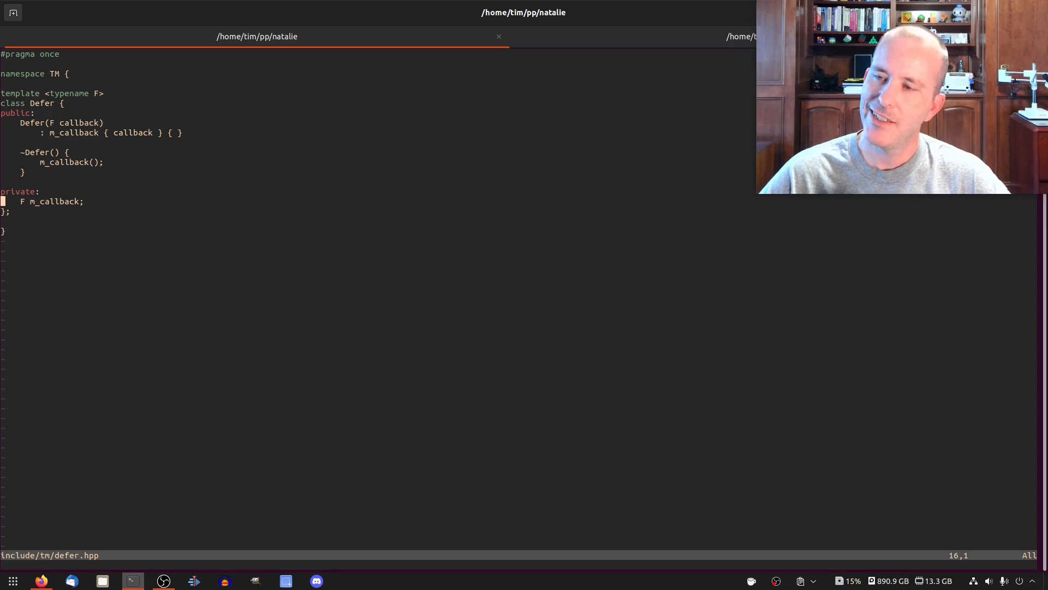
key(Down)
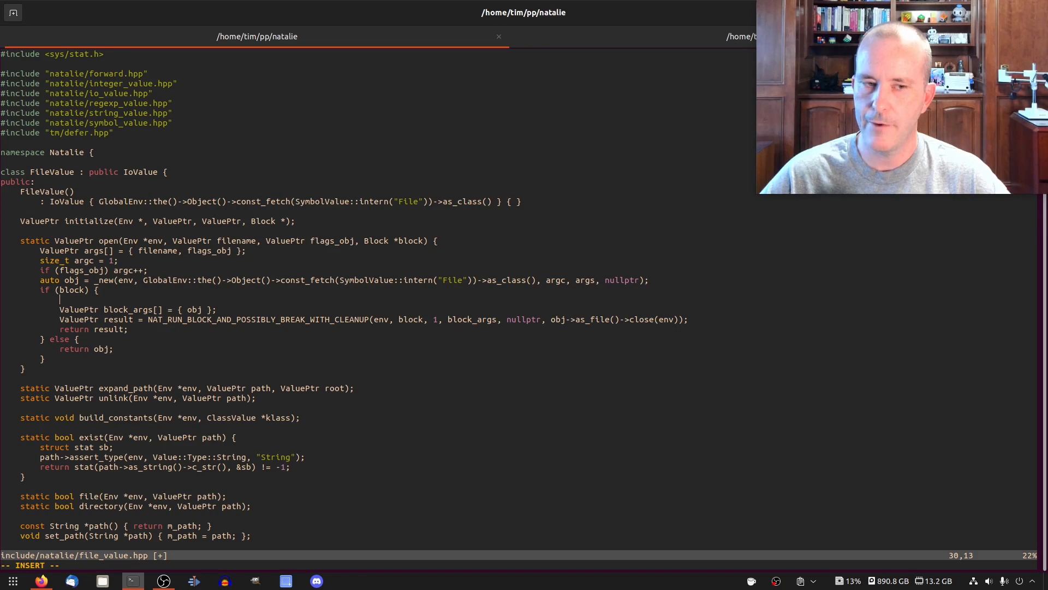
Step: In FileValue::open, declare Defer close_file with a lambda calling obj->as_file()->close()
text(Defer)
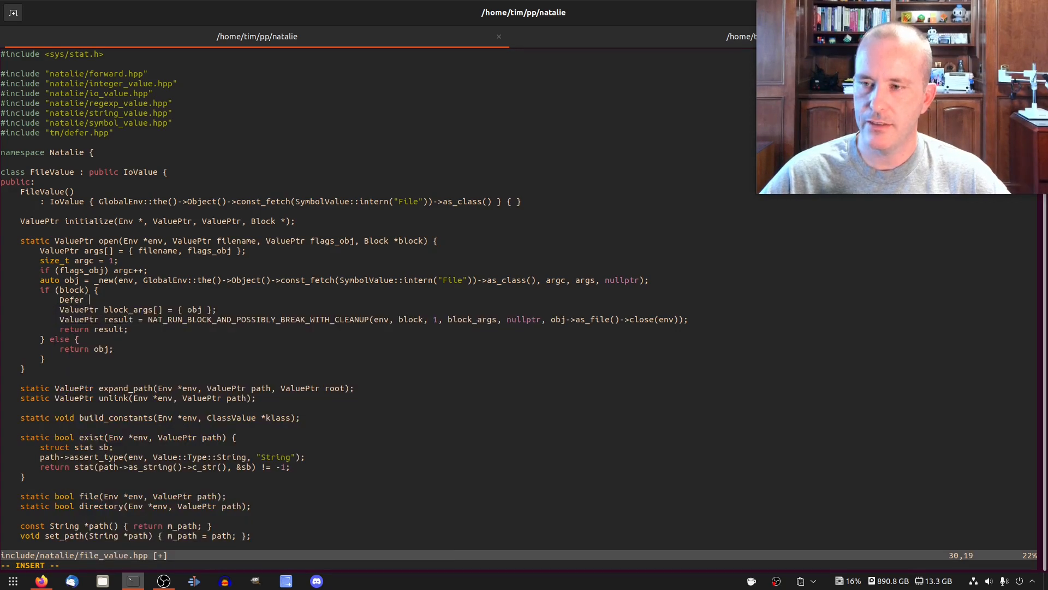
text(close_)
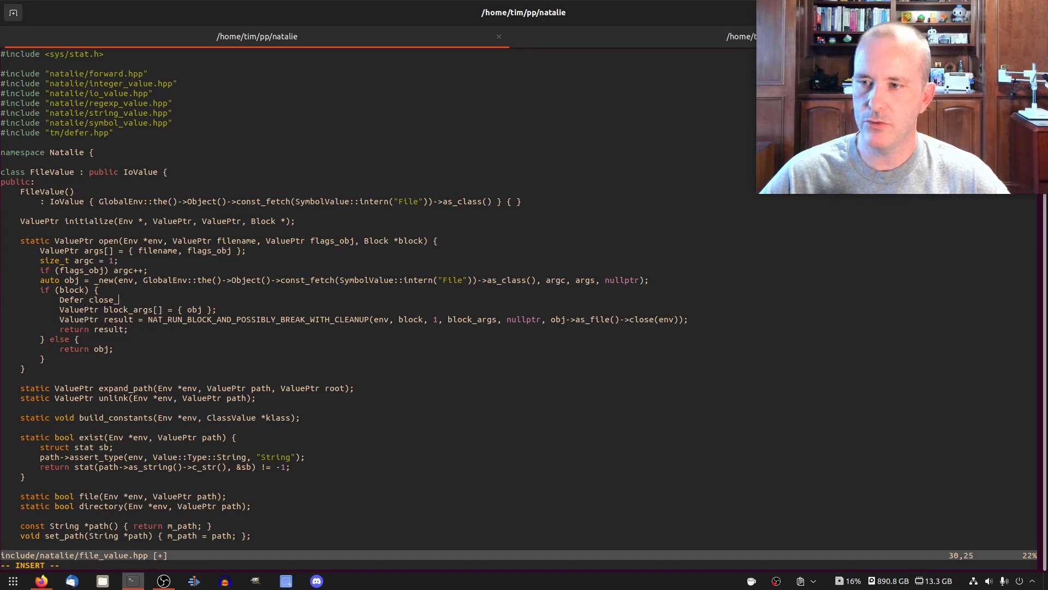
text(file)
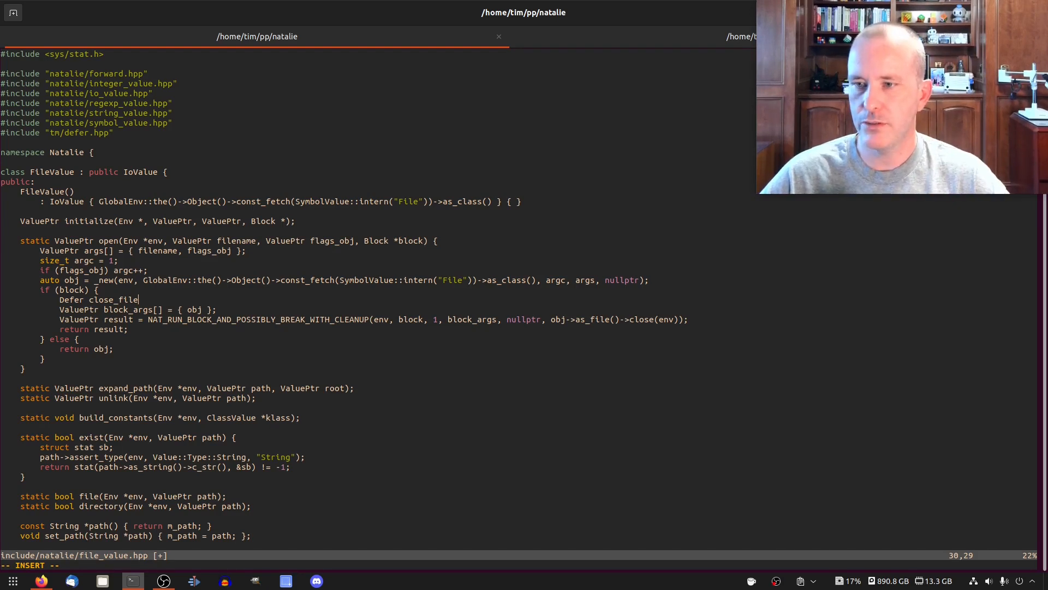
text([obj)
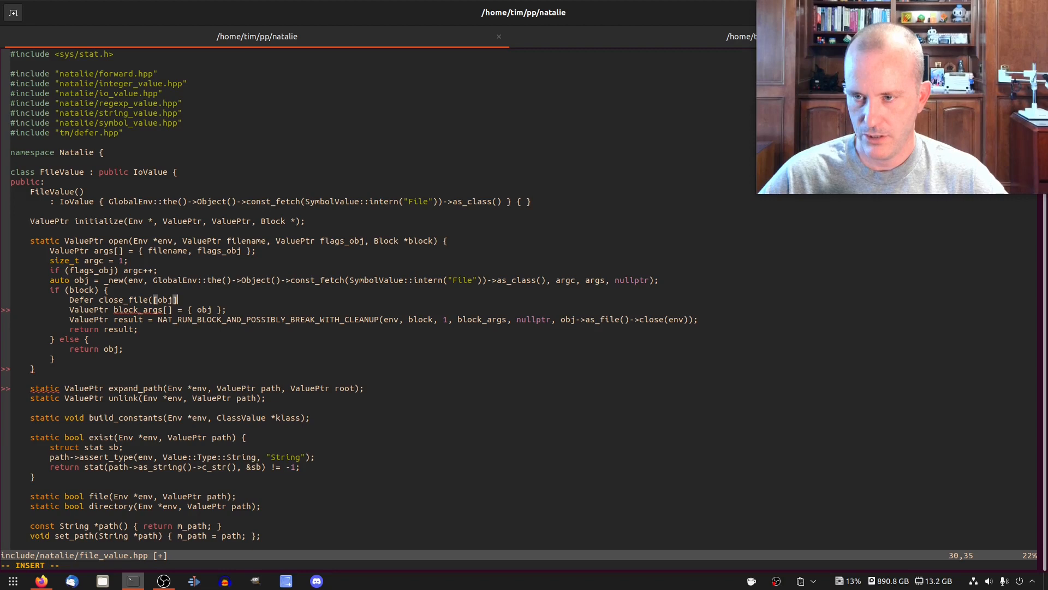
text(() {)
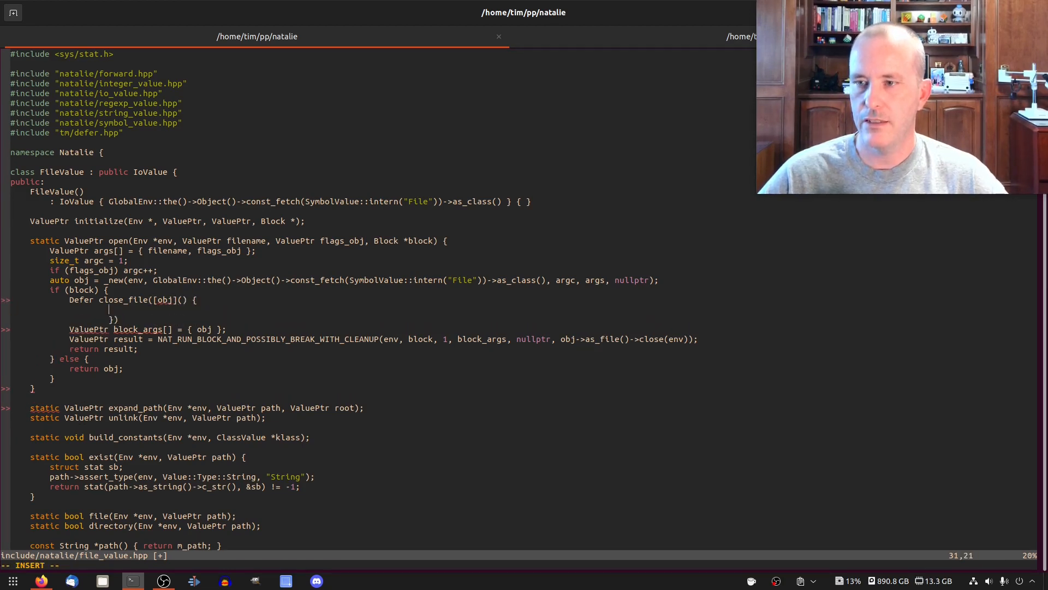
text(obj->close();)
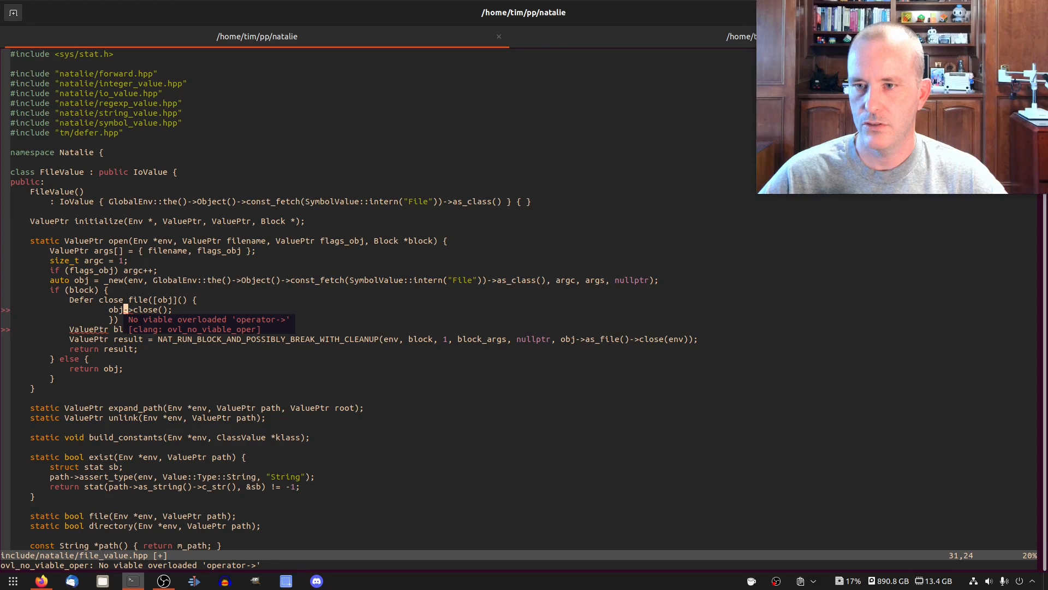
text(as_file()
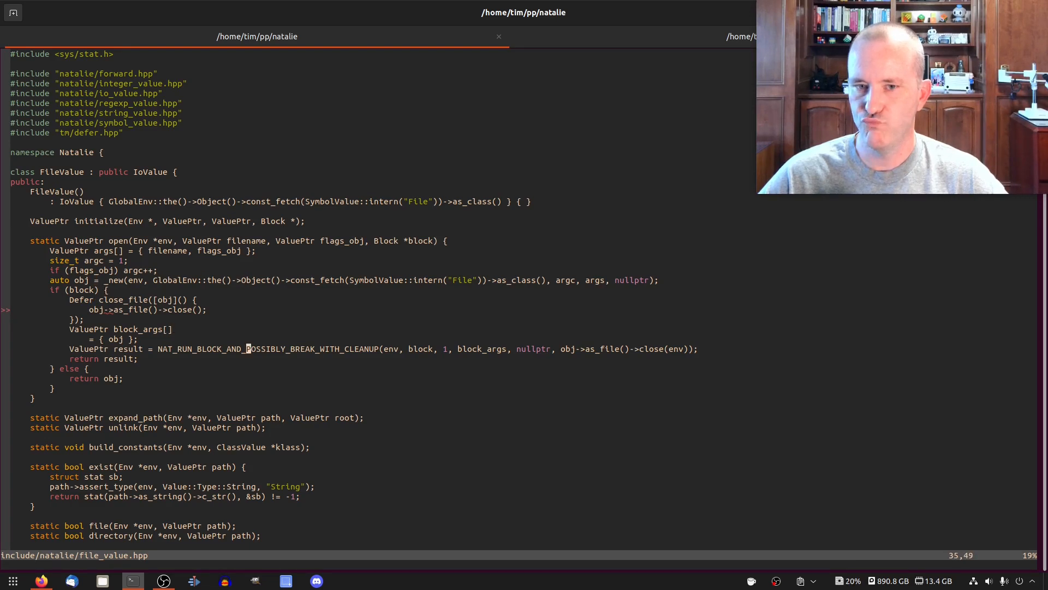
key(v)
text(, env)
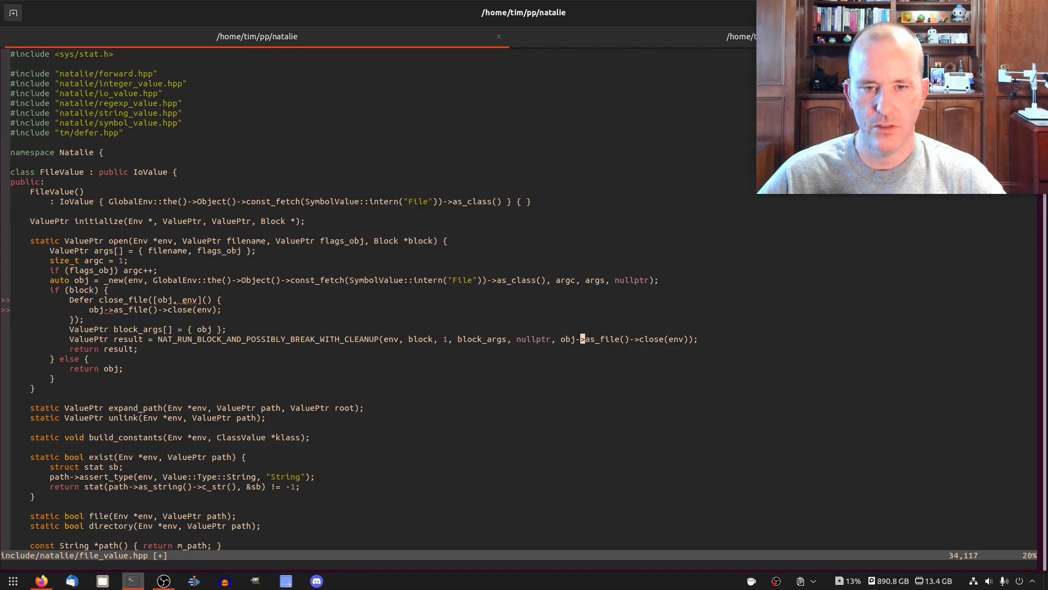
Step: Change close_file's capture list to [&] and call close(env)
key(v)
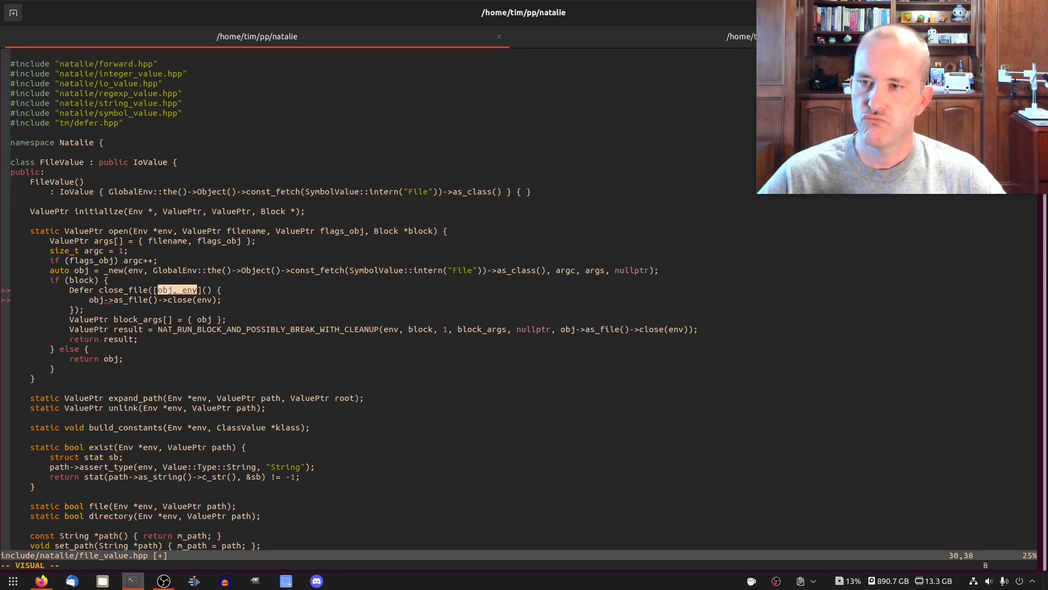
text(i)
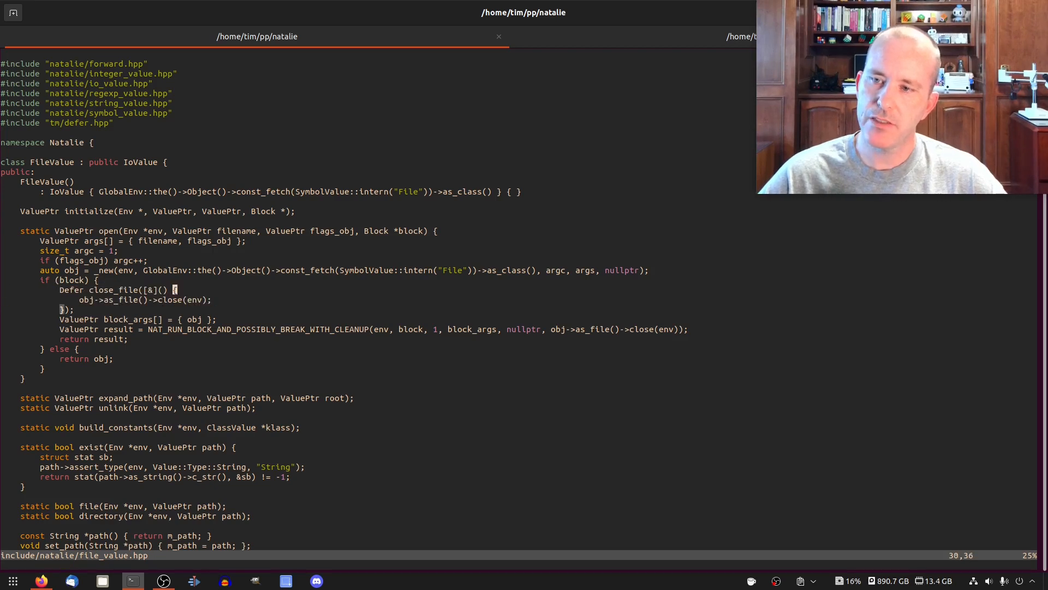
key(v)
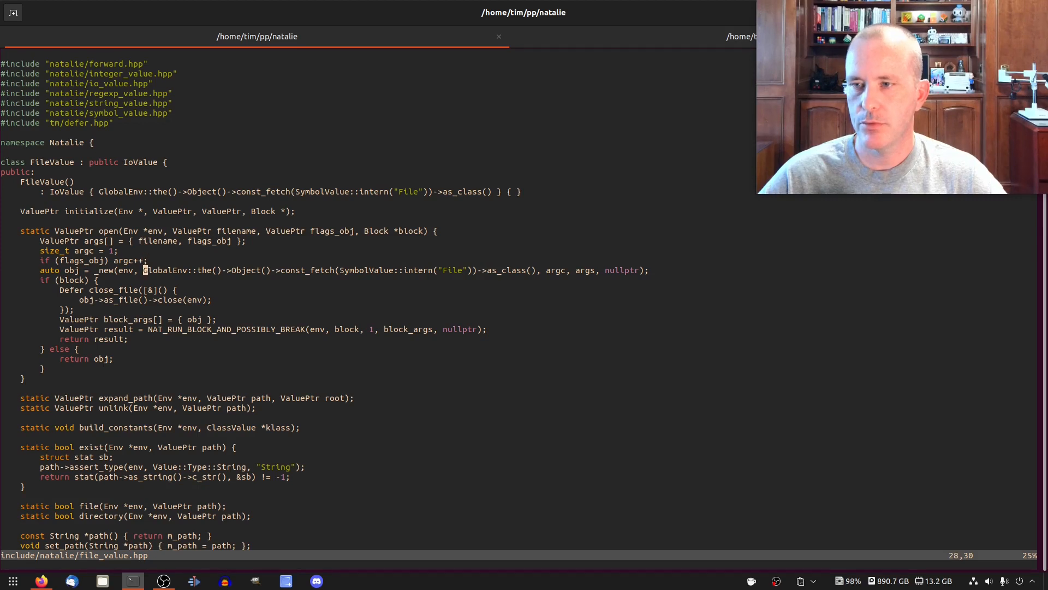
Step: Replace NAT_RUN_BLOCK_AND_POSSIBLY_BREAK_WITH_CLEANUP with NAT_RUN_BLOCK_AND_POSSIBLY_BREAK, dropping the close argument
key(V)
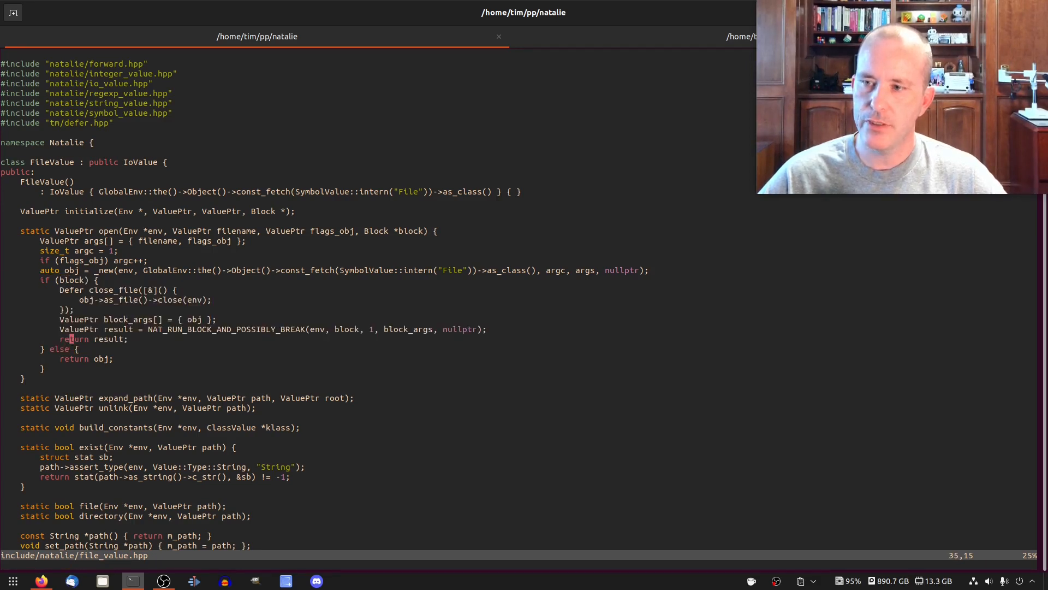
key(V)
text(obj, env)
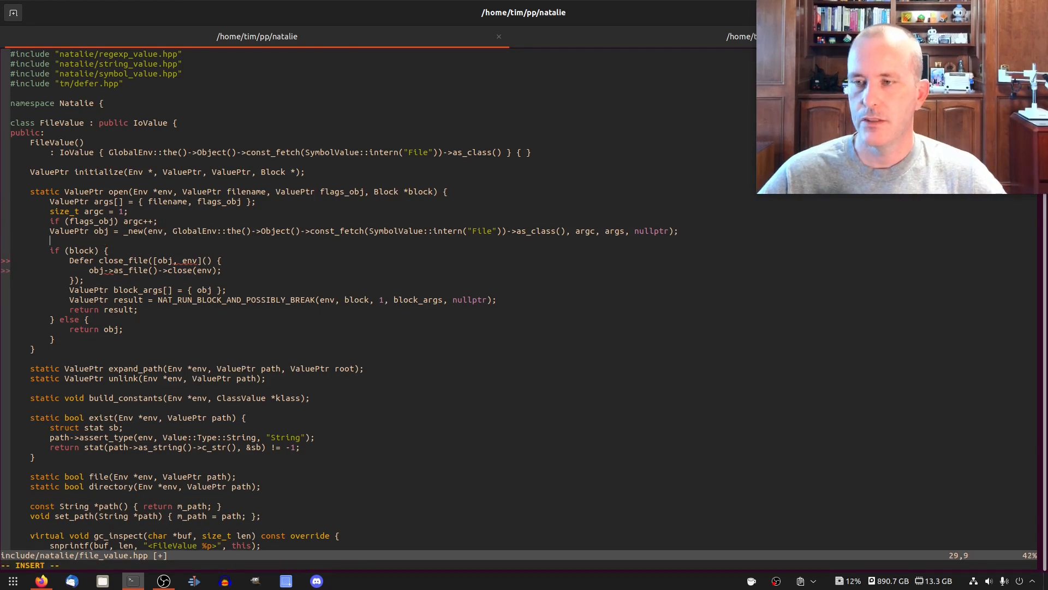
Step: Add FileValue* file_obj = obj->as_file after the _new call
text(file_obj)
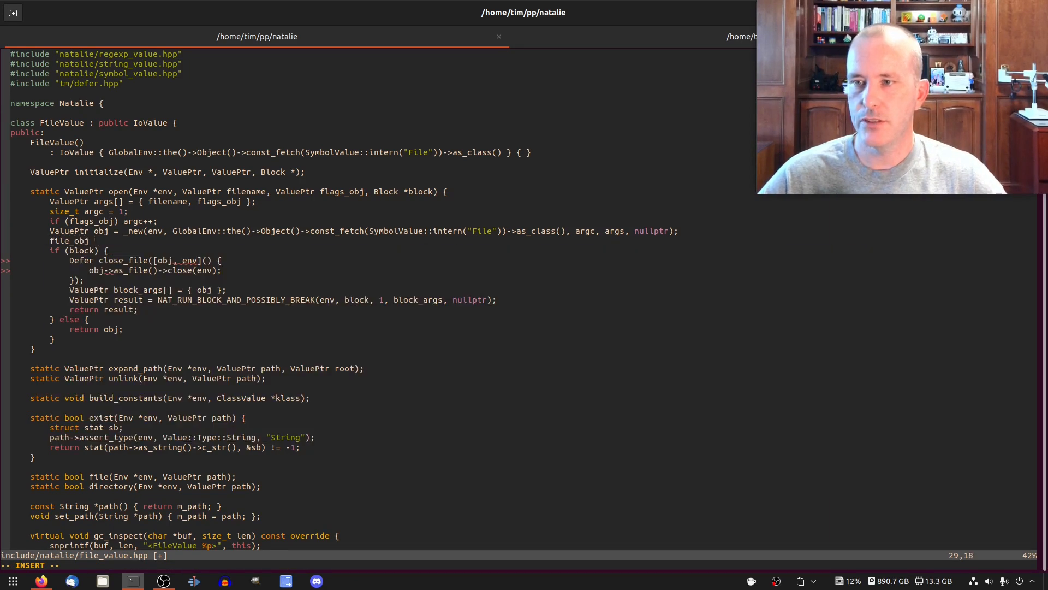
text(FileValue*)
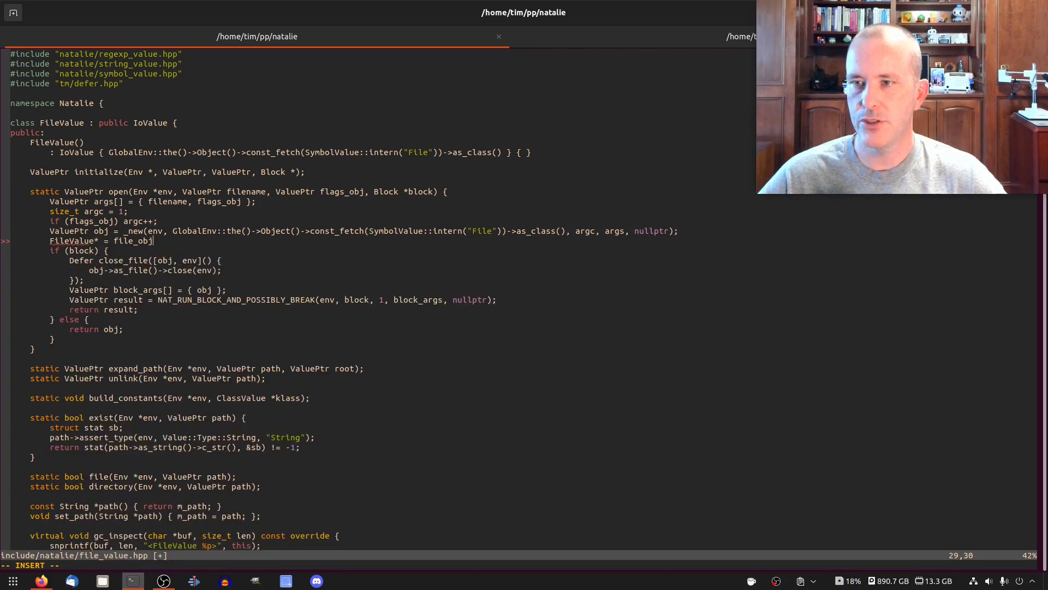
text(= obj->as_)
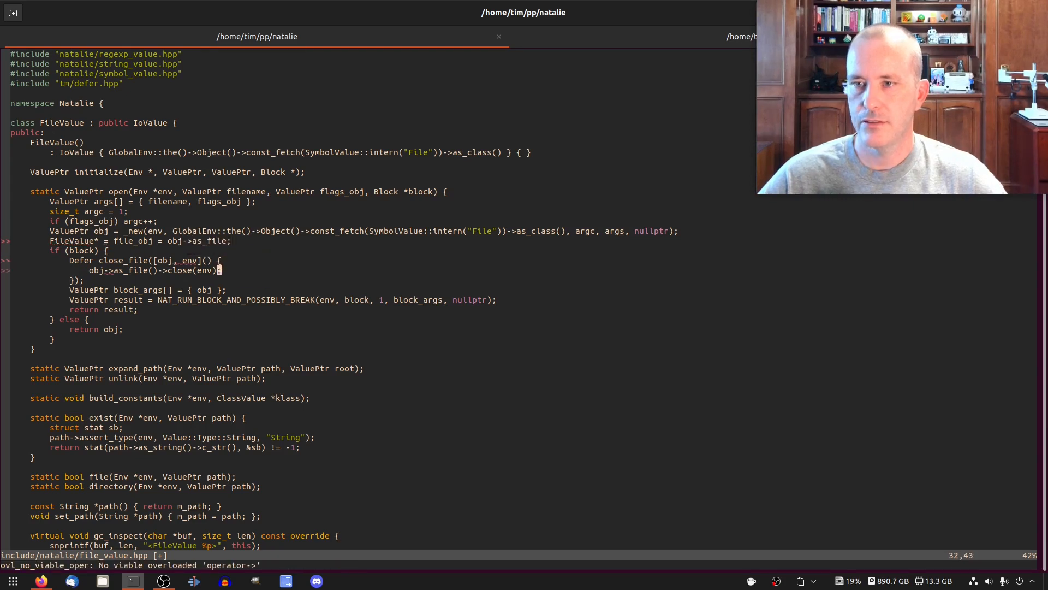
text(file)
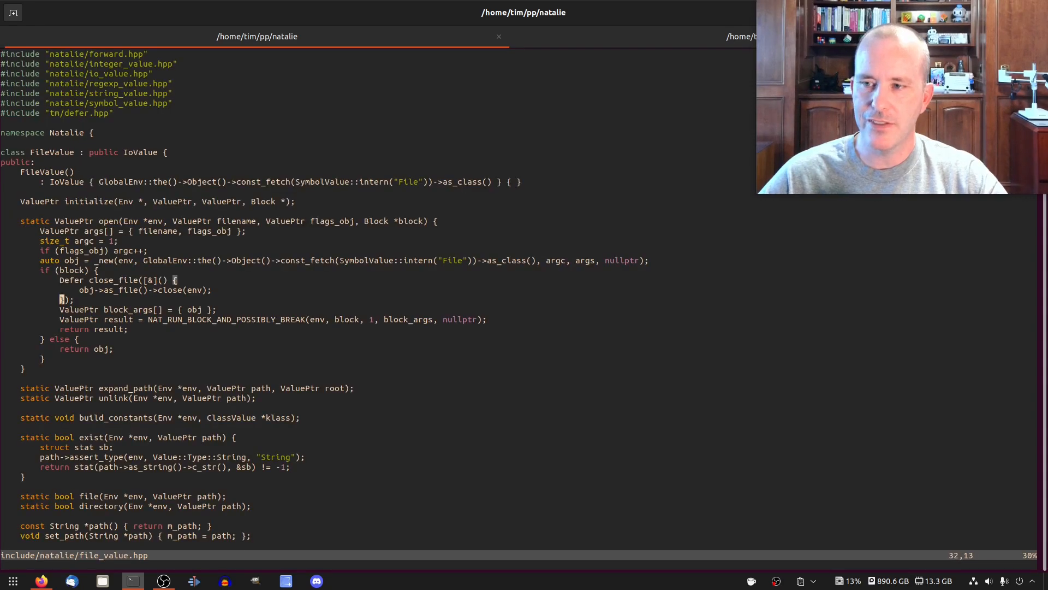
Step: Undo the file_obj edits and open include/natalie/macros.hpp at NAT_RUN_BLOCK_GENERIC
key(V)
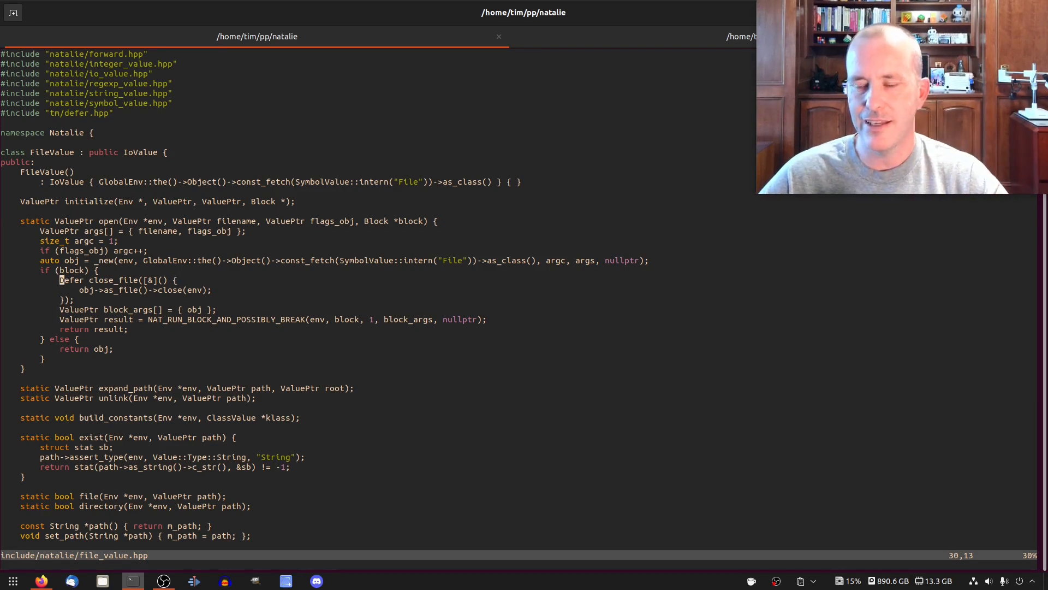
key(V)
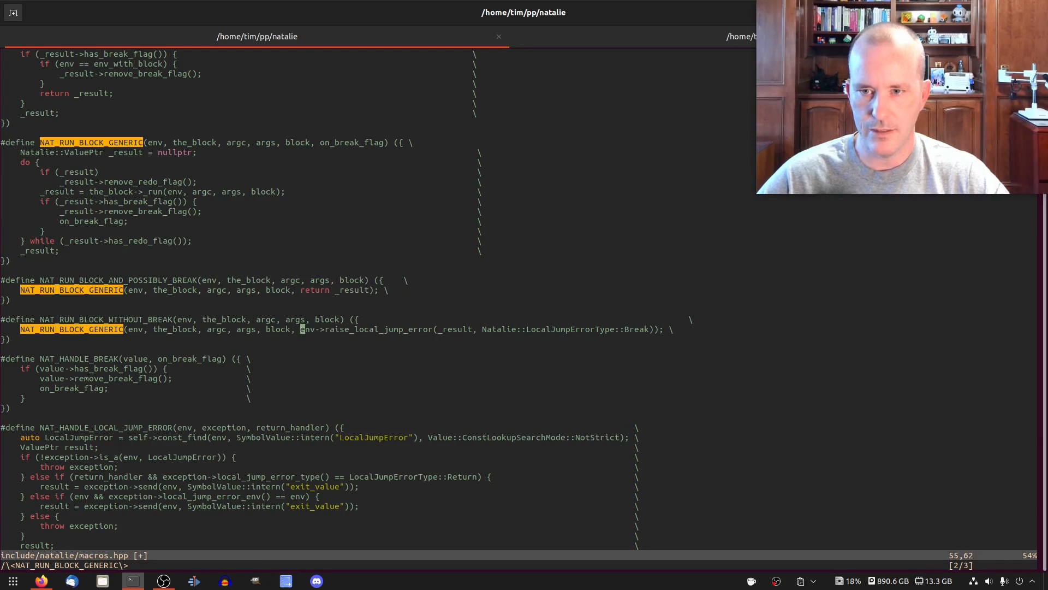
Step: Clear search highlighting and run make clean test until all 23 File specs pass
text(:noh)
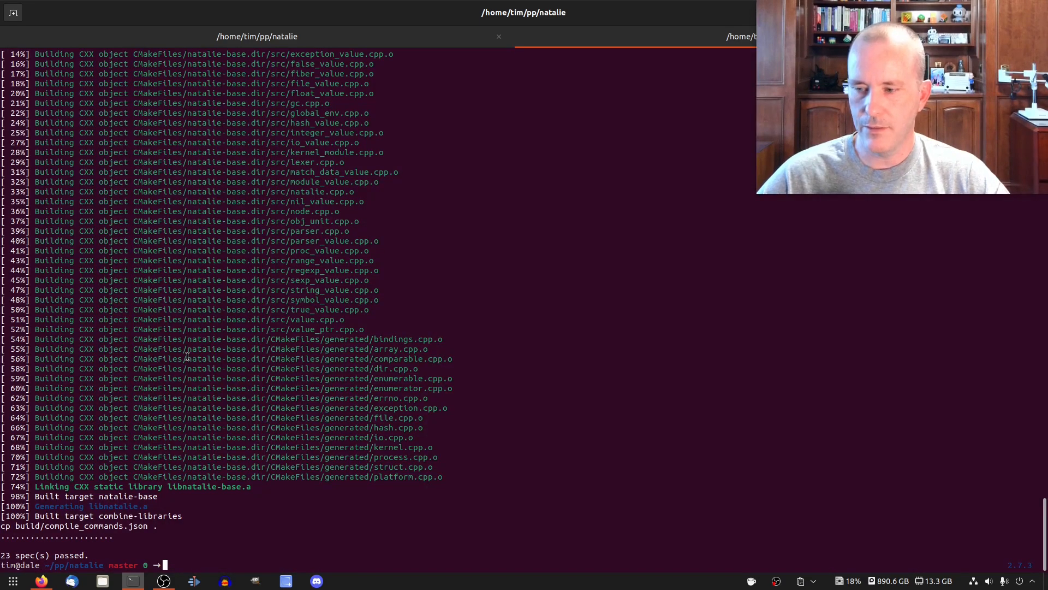
text(make clean t)
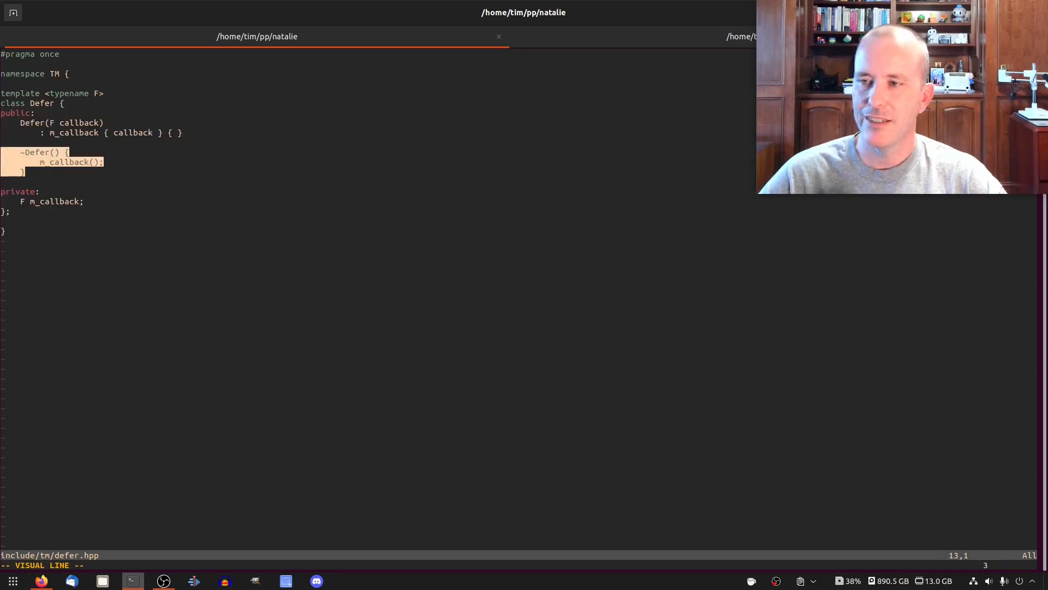
Step: Return to normal mode in the verbose commit message showing the four staged files' diff
key(Escape)
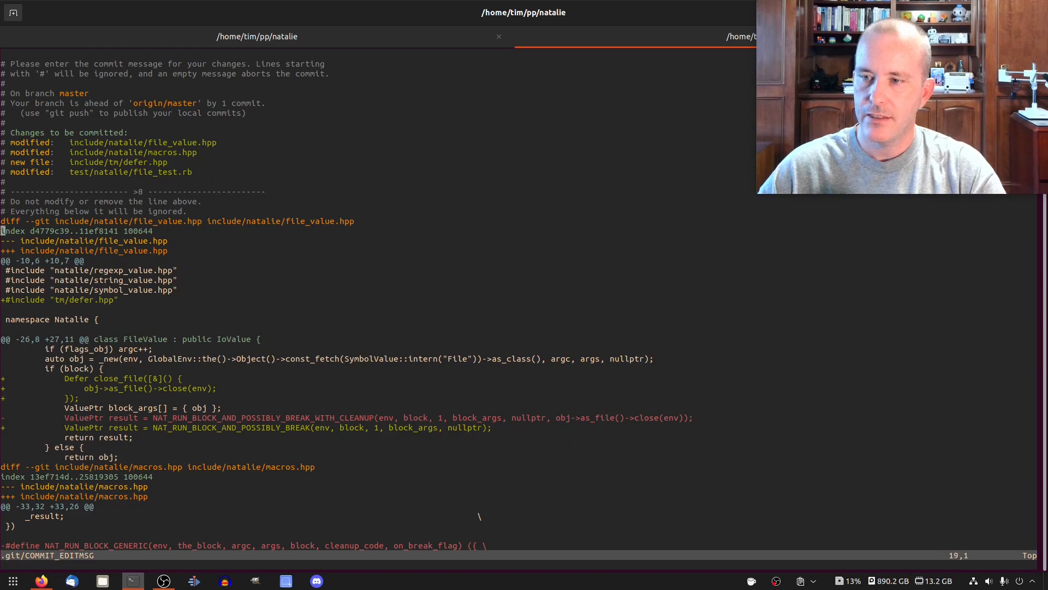
Step: Write the commit subject 'Add TM::Defer class and fix bug in File.open'
scroll(down, 3)
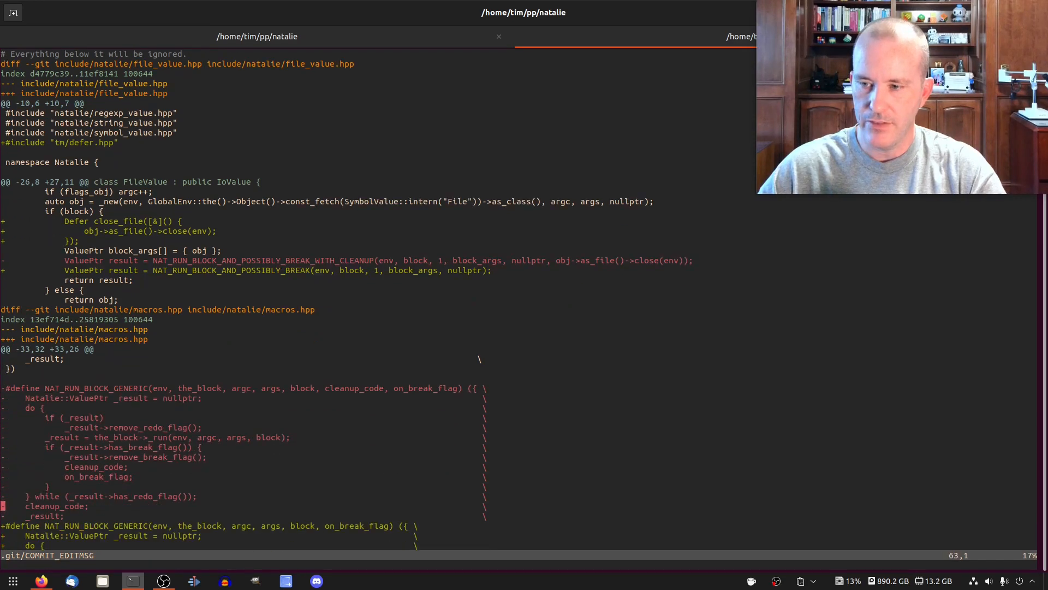
scroll(down, 3)
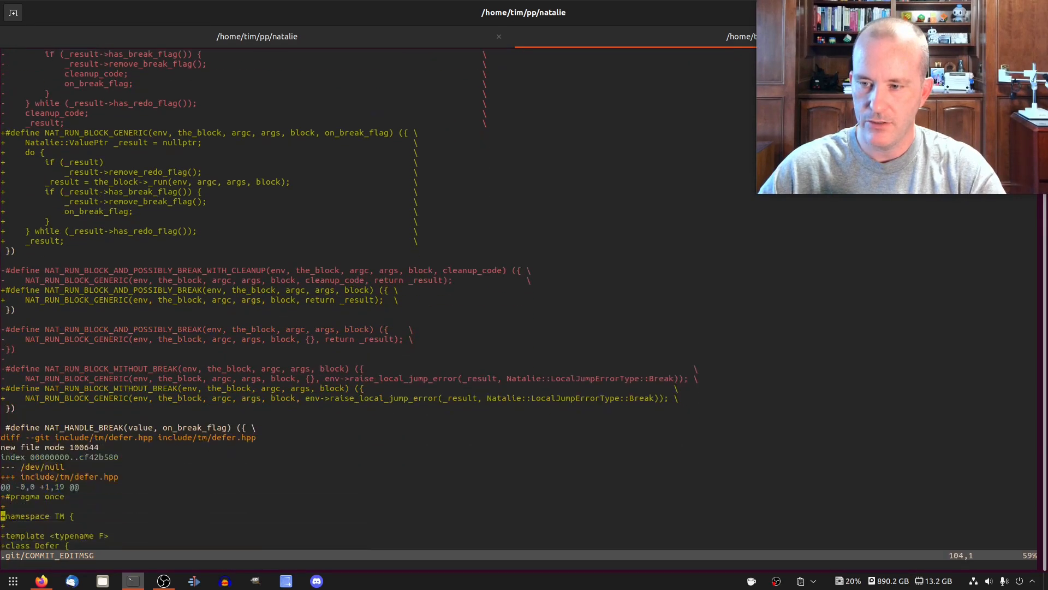
scroll(down, 3)
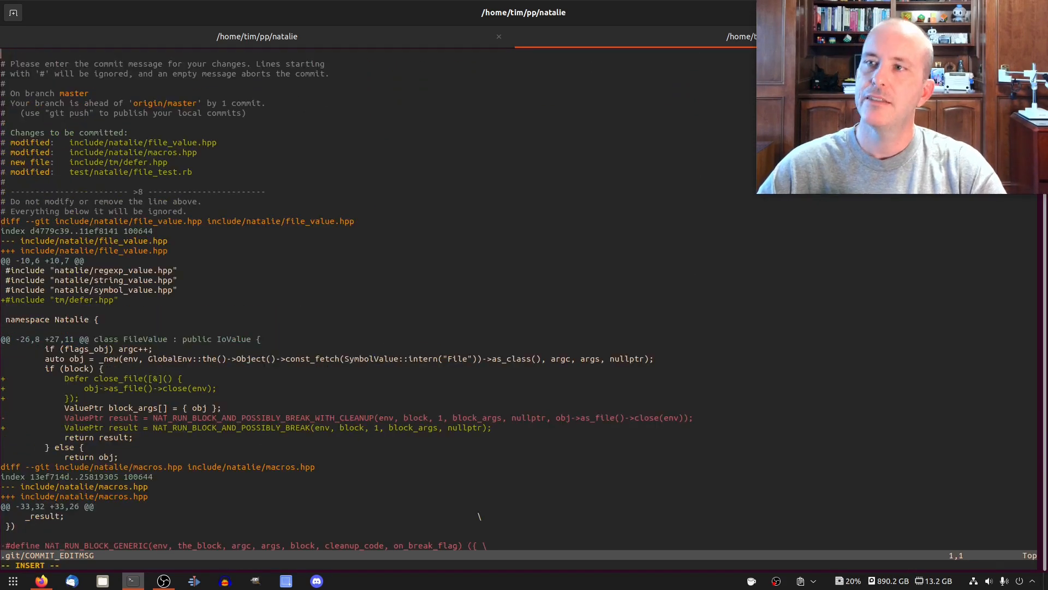
text(Add TM:)
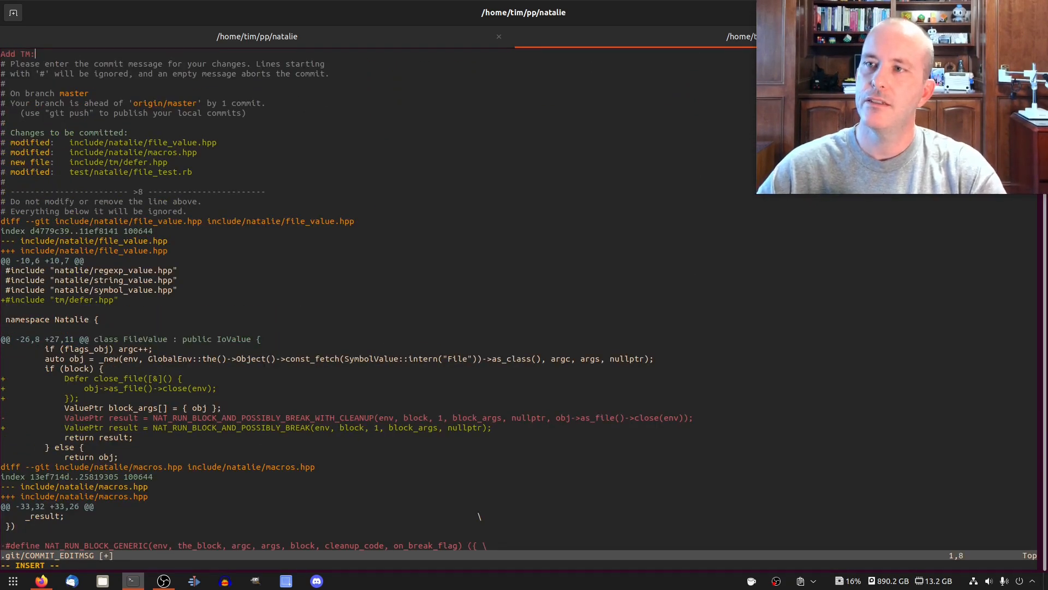
text(:Defer class and fix bug in F)
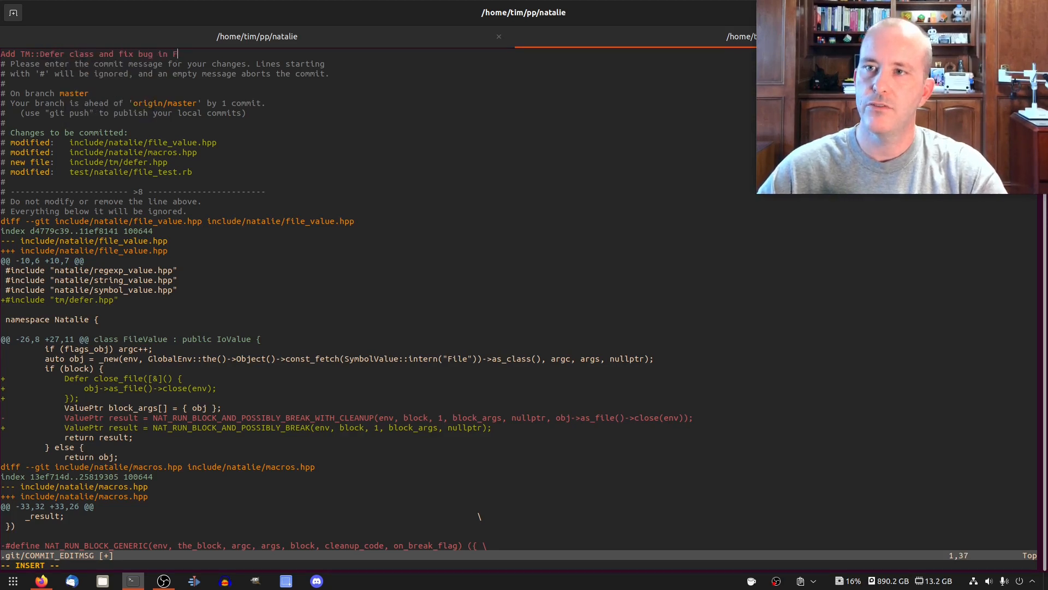
text(ile.)
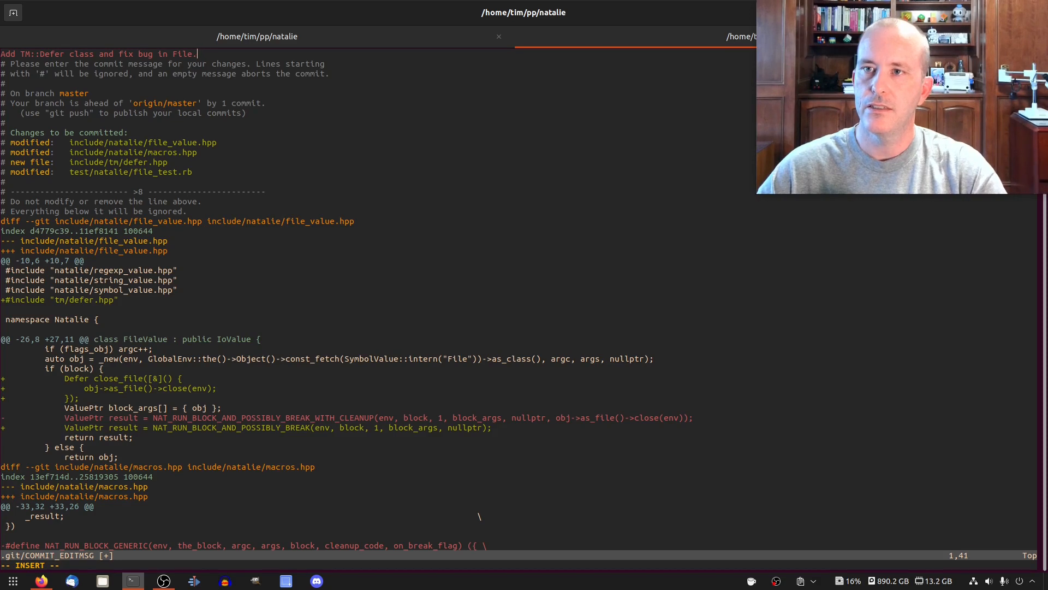
text(open)
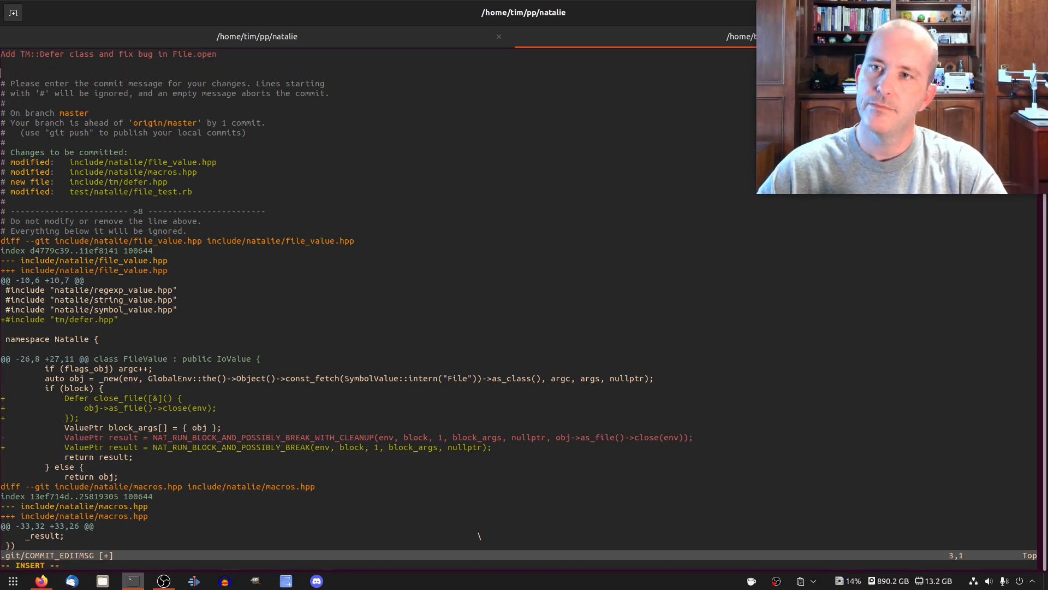
Step: Add a body explaining the file was not being closed and mentioning NAT_RUN_BLOCK_AND_POSSIBLY_BREAK
text(The file was not being)
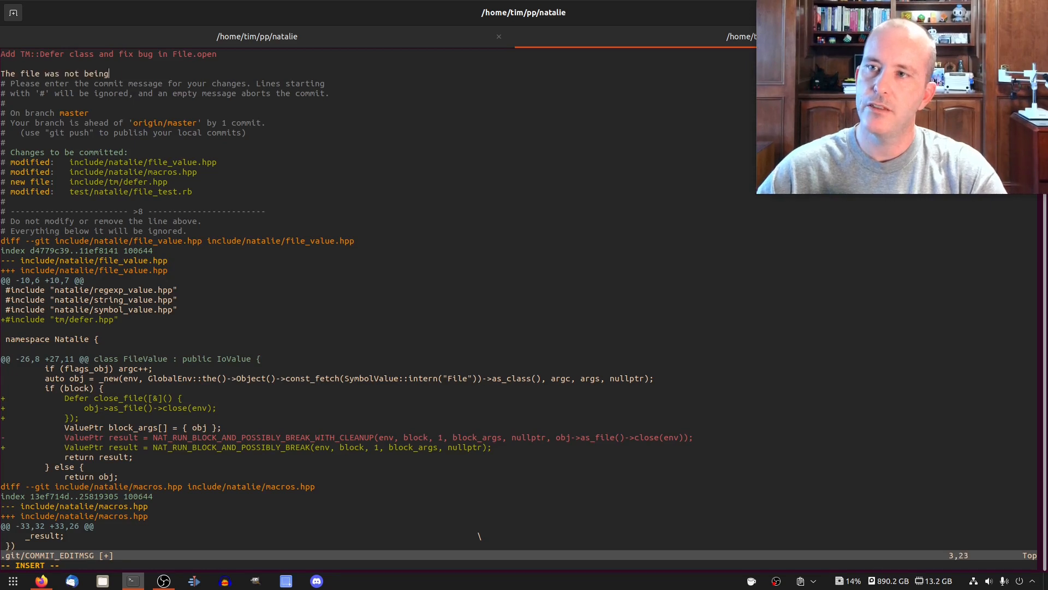
text(closed when there was an exception raised in the)
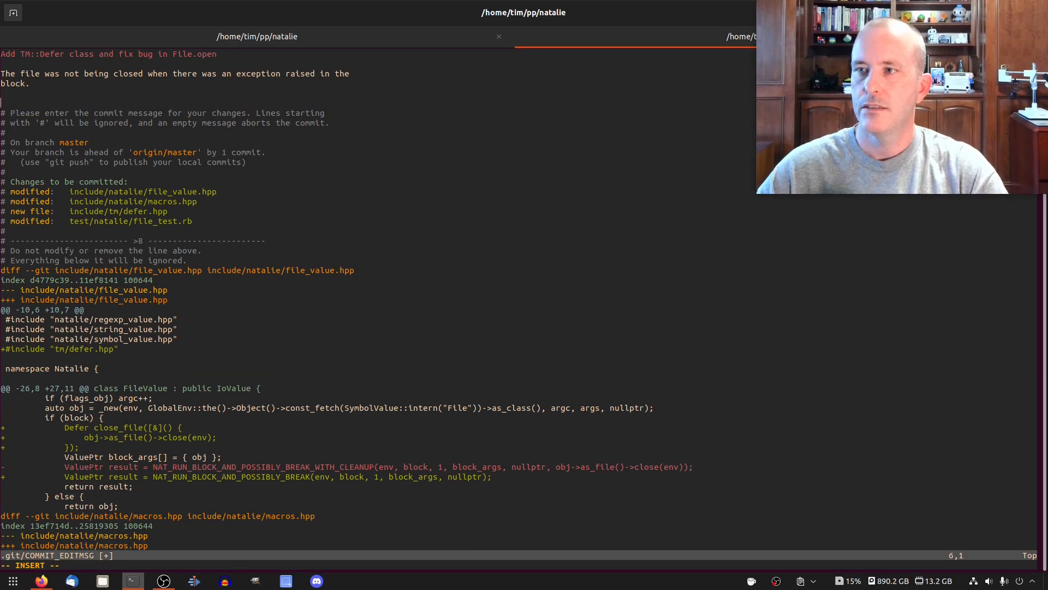
text(Also, teh)
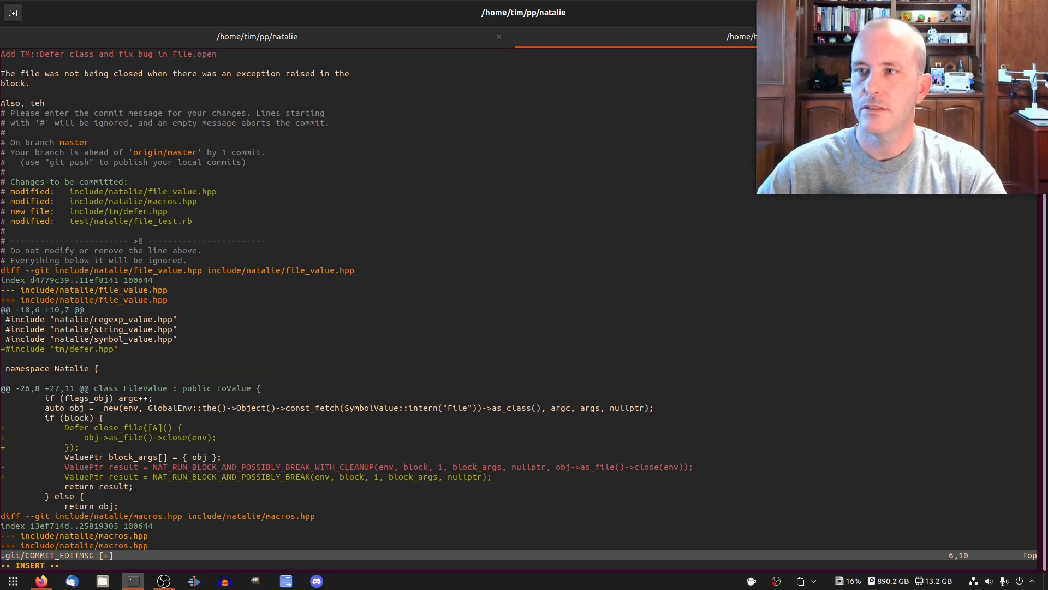
text(this lets us get rid of the w)
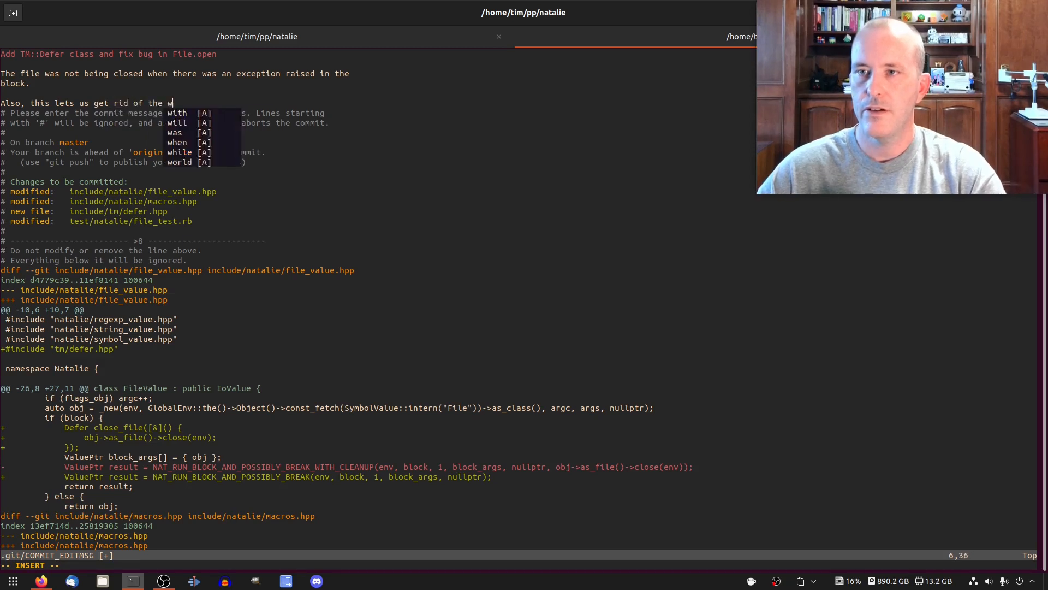
text(ery weird)
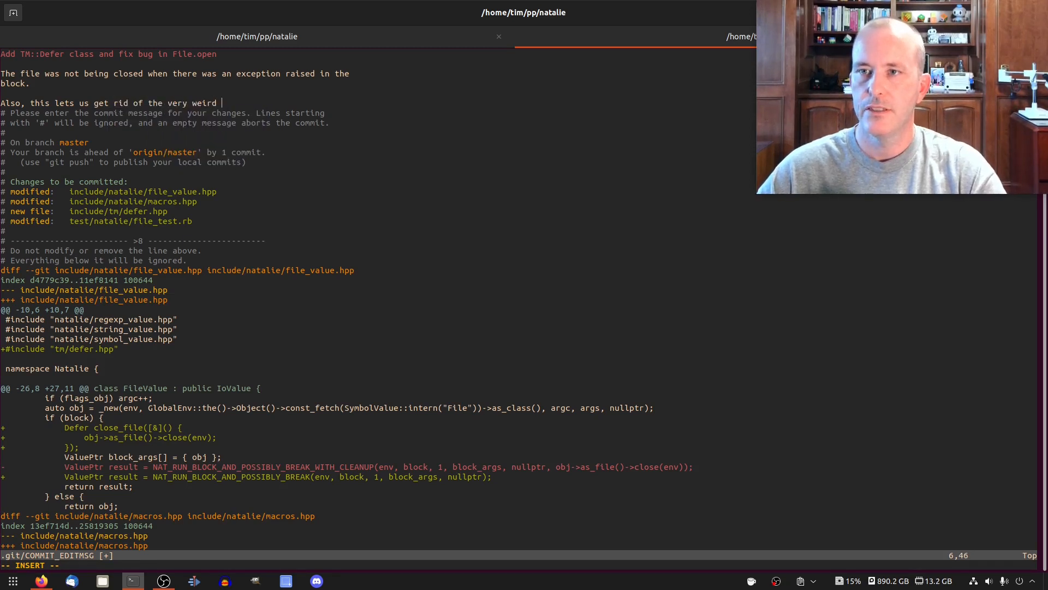
text(NAT_RUN_BLOCK_AND_POSSIBLY_BREAK)
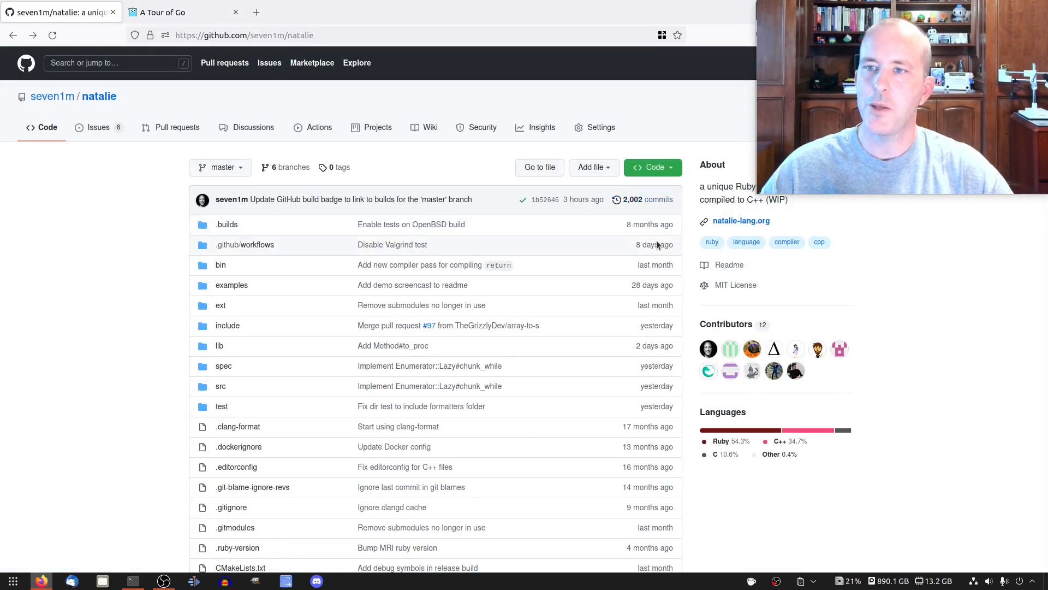
mouse_move(689, 115)
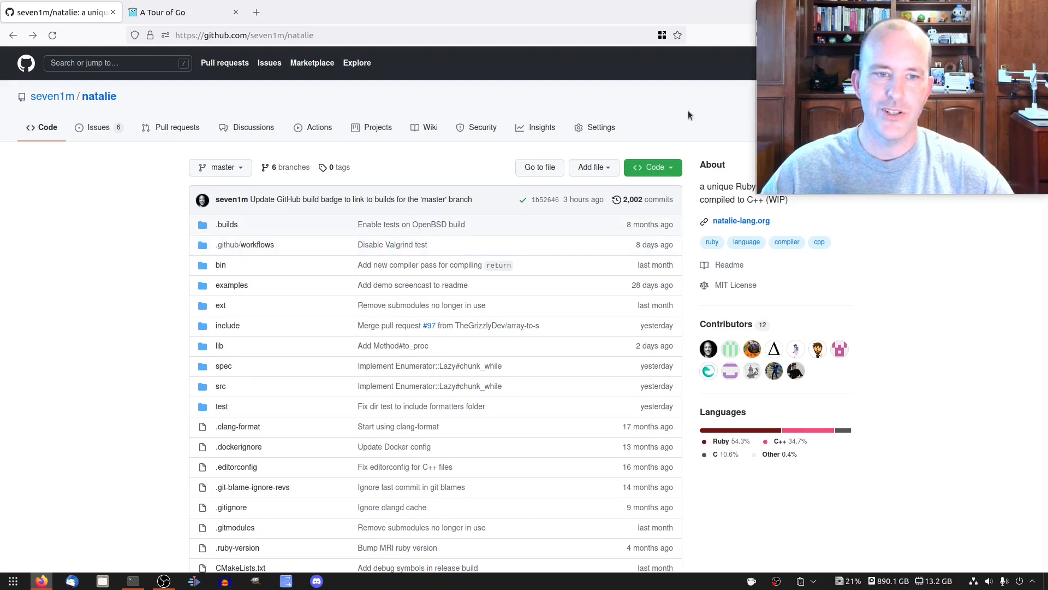
mouse_move(693, 358)
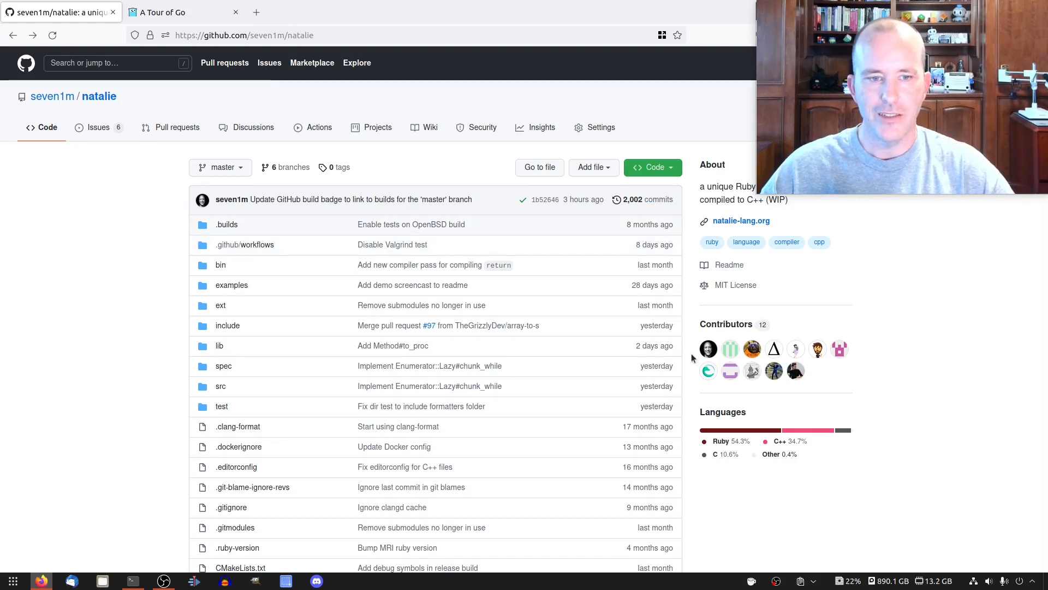
mouse_move(145, 130)
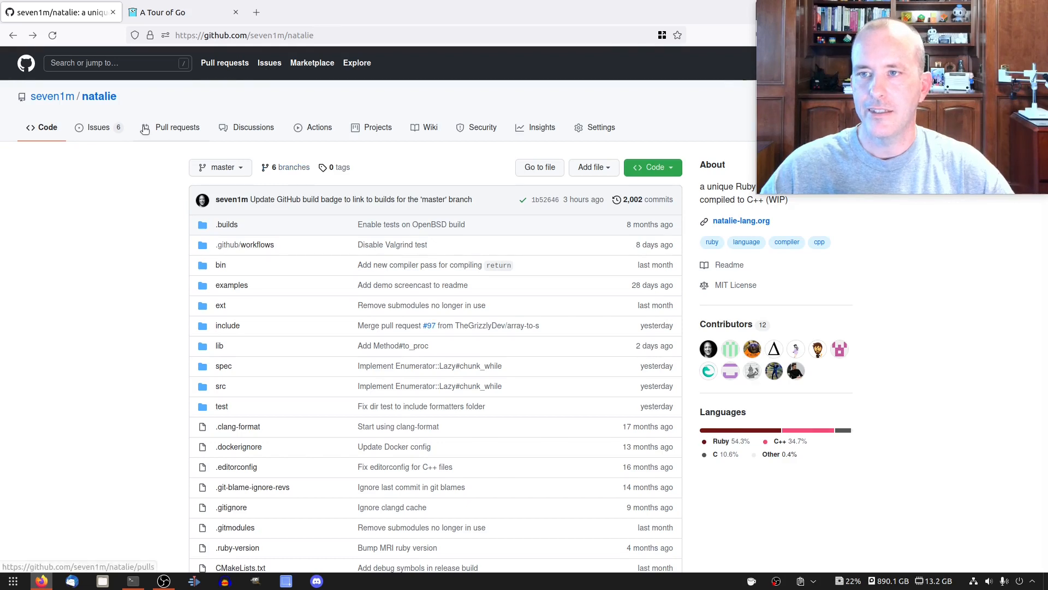
Step: List the natalie repository's 68 closed pull requests
click(177, 127)
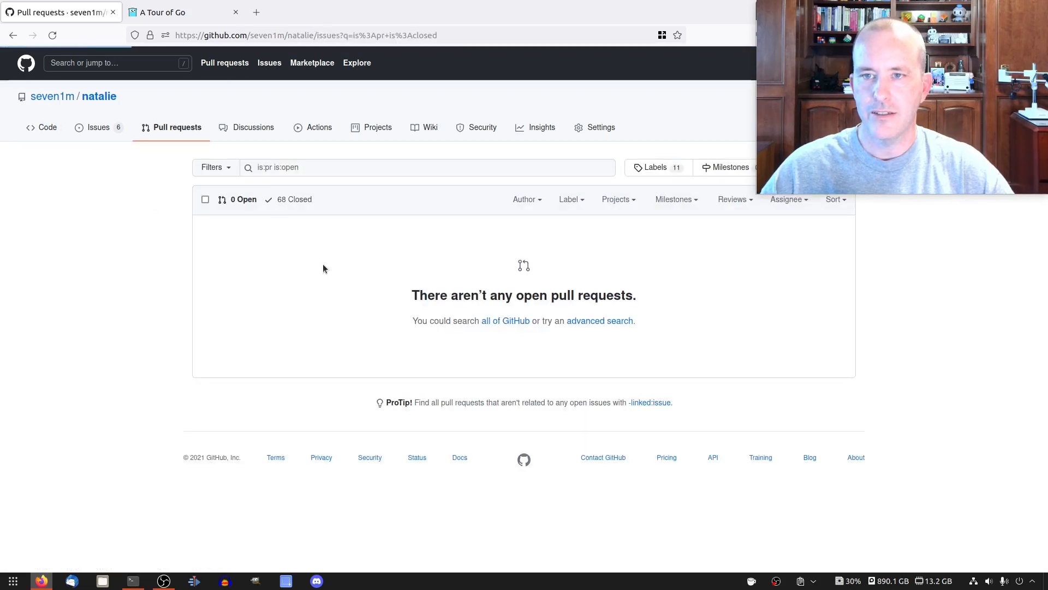
click(294, 199)
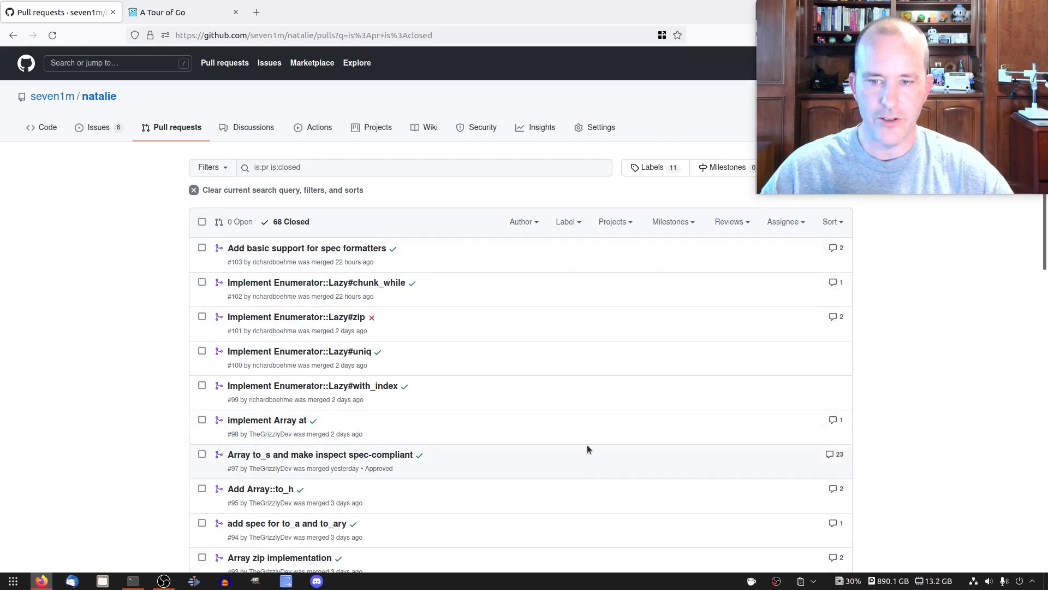
mouse_move(80, 192)
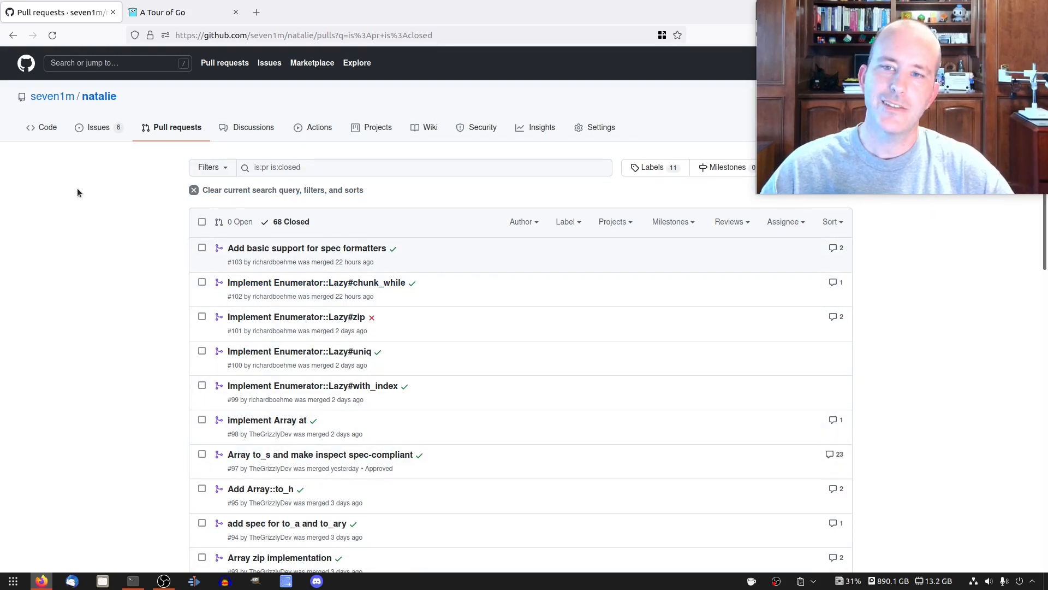
mouse_move(98, 97)
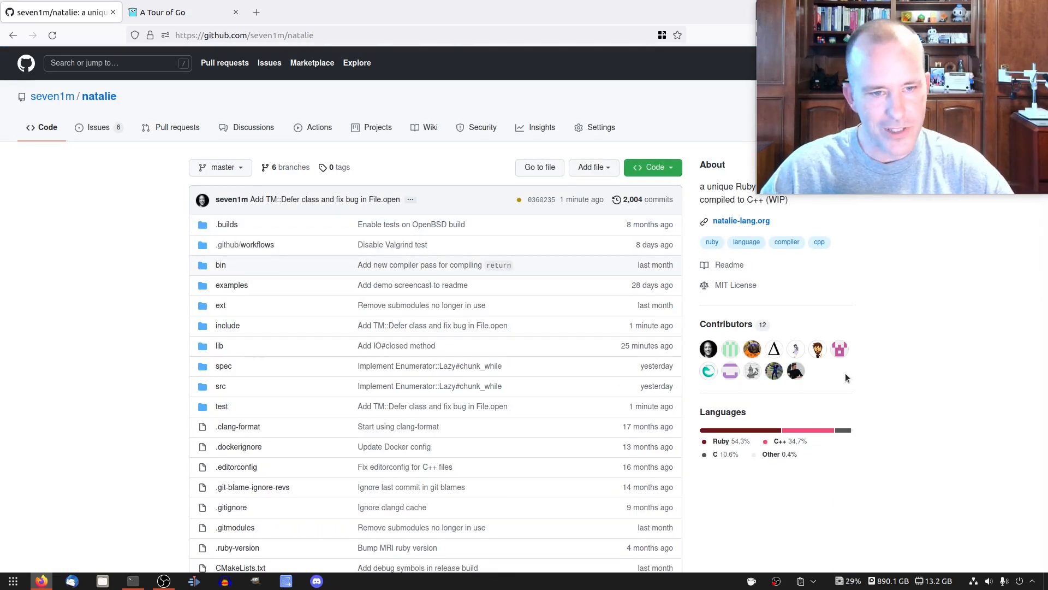
mouse_move(135, 204)
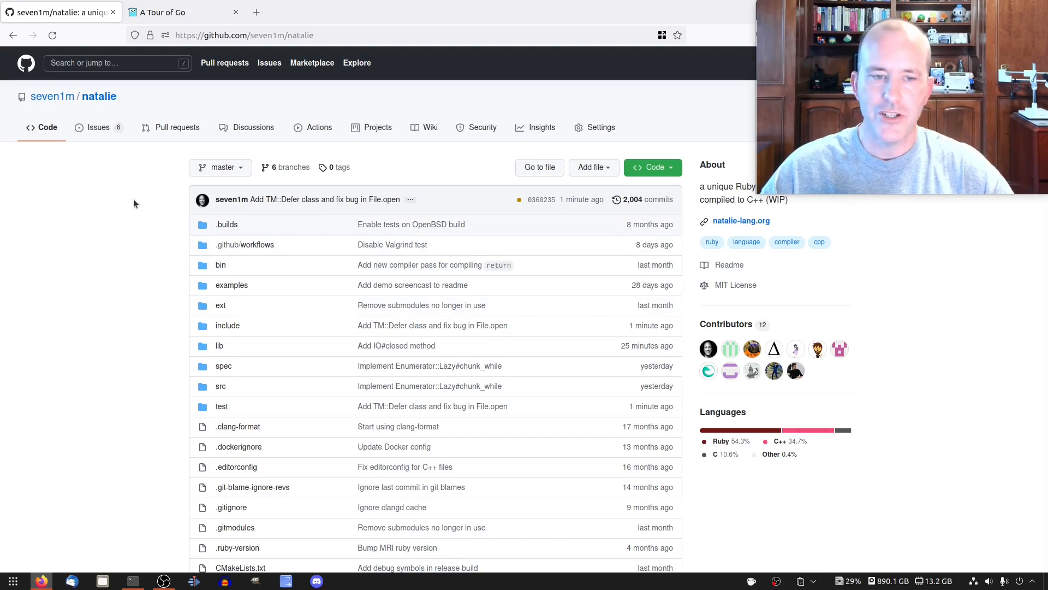
mouse_move(123, 195)
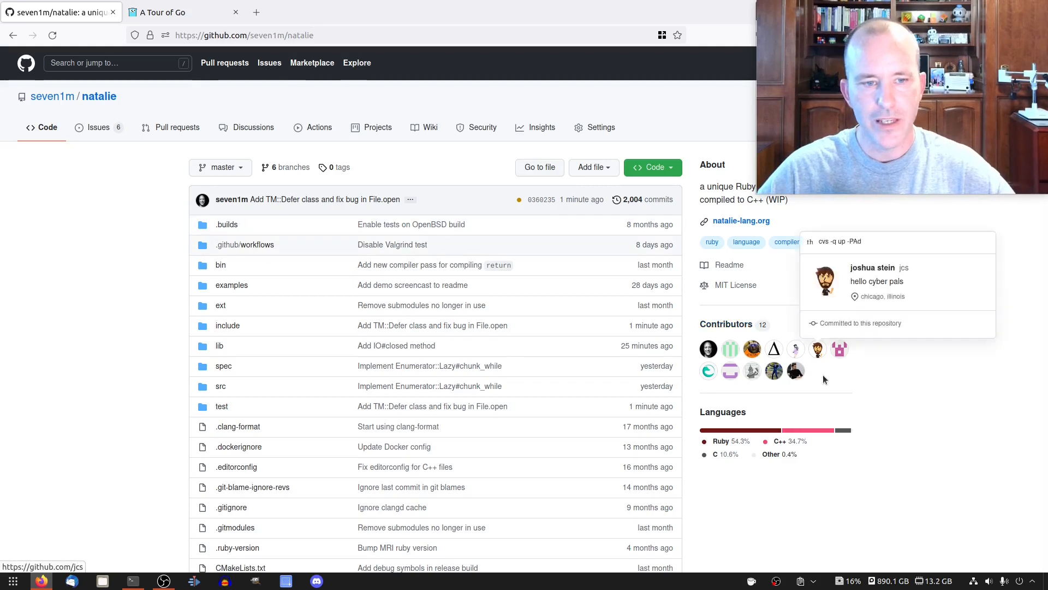
mouse_move(748, 414)
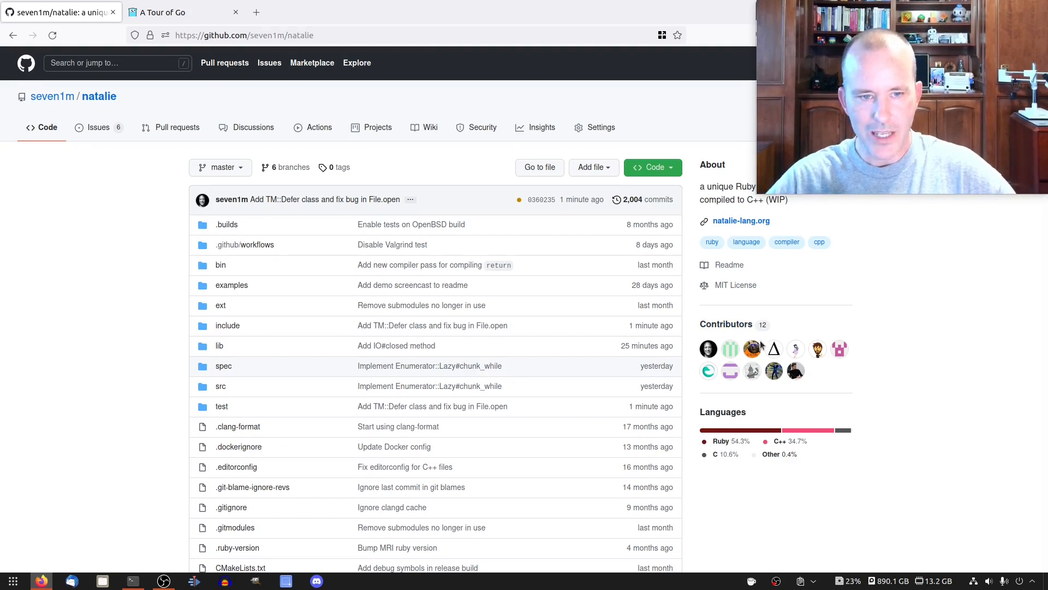
mouse_move(924, 381)
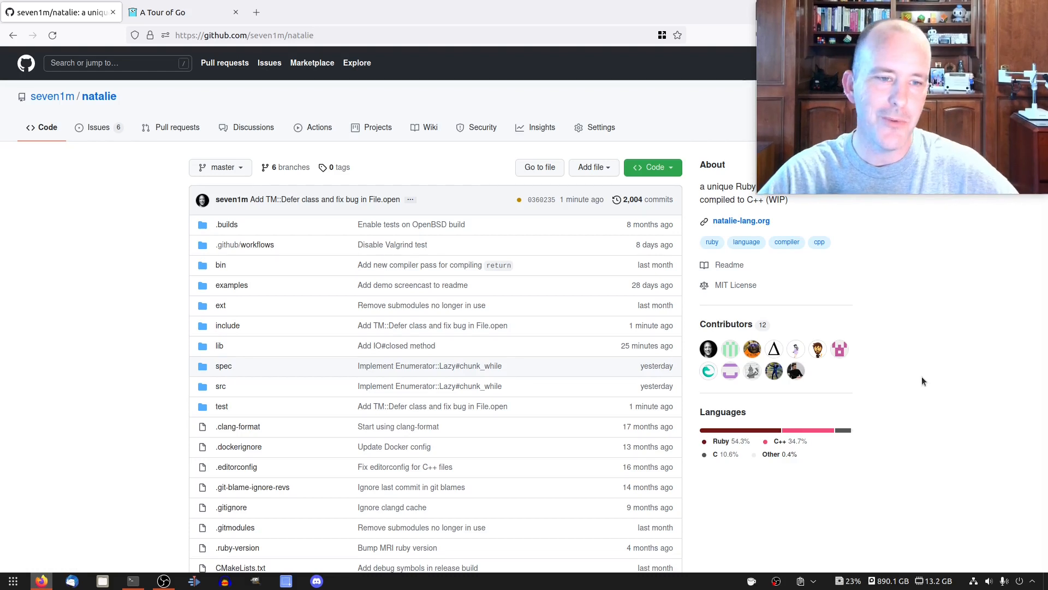
mouse_move(795, 371)
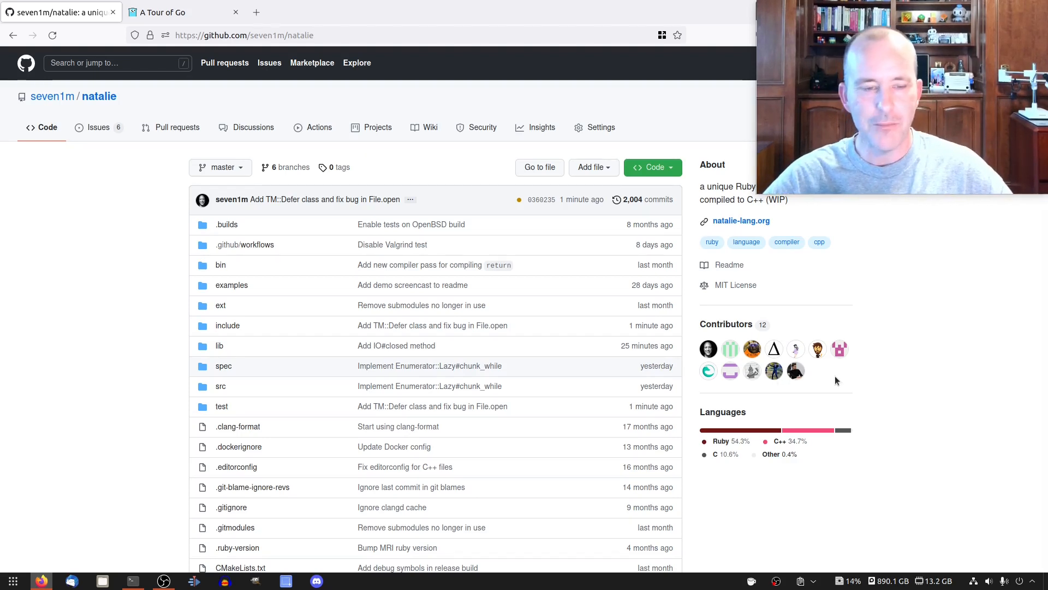
mouse_move(721, 344)
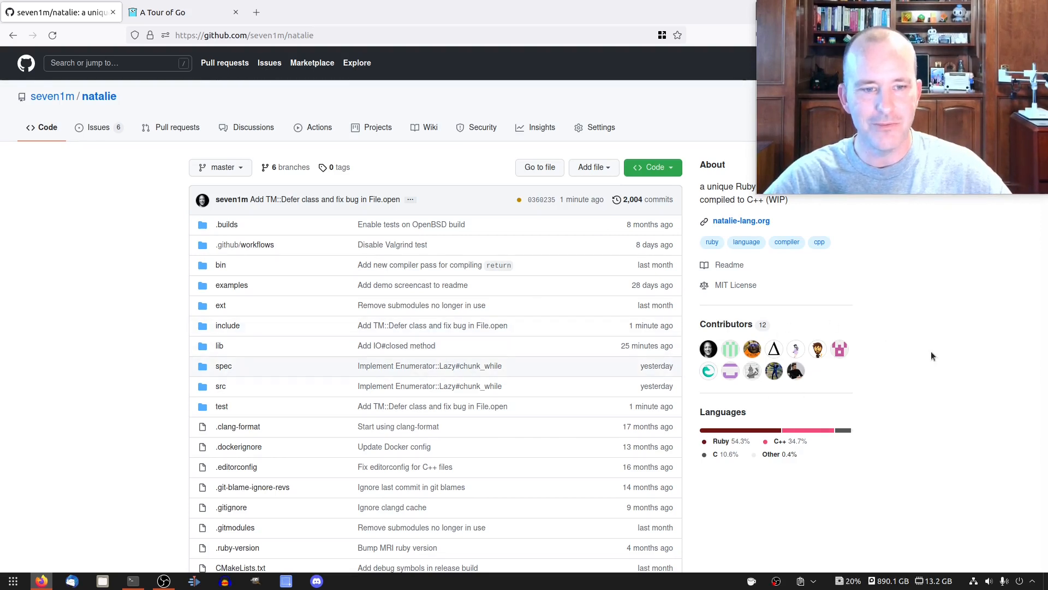
mouse_move(931, 373)
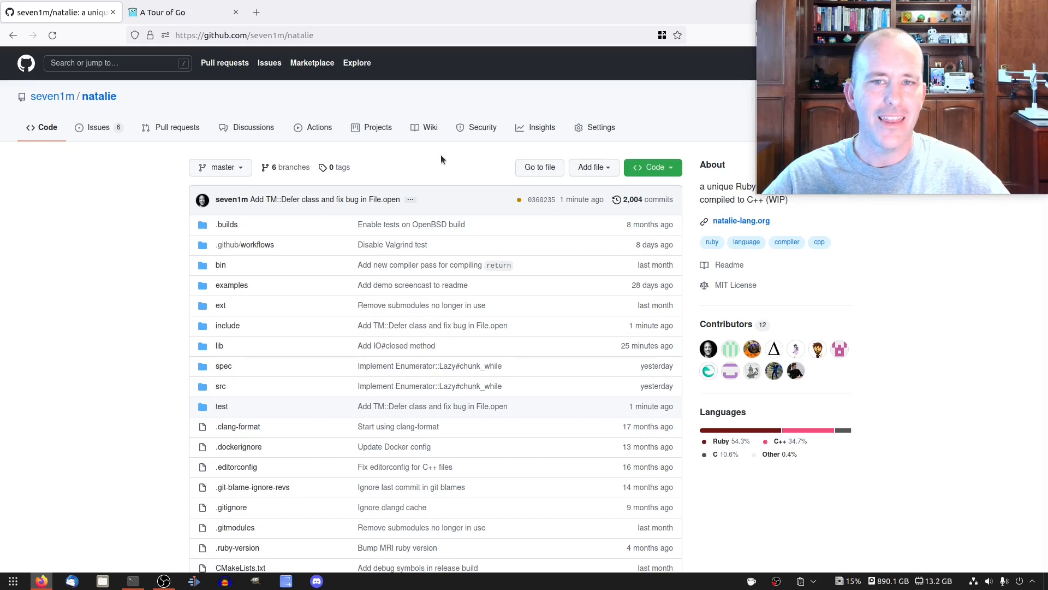
mouse_move(408, 158)
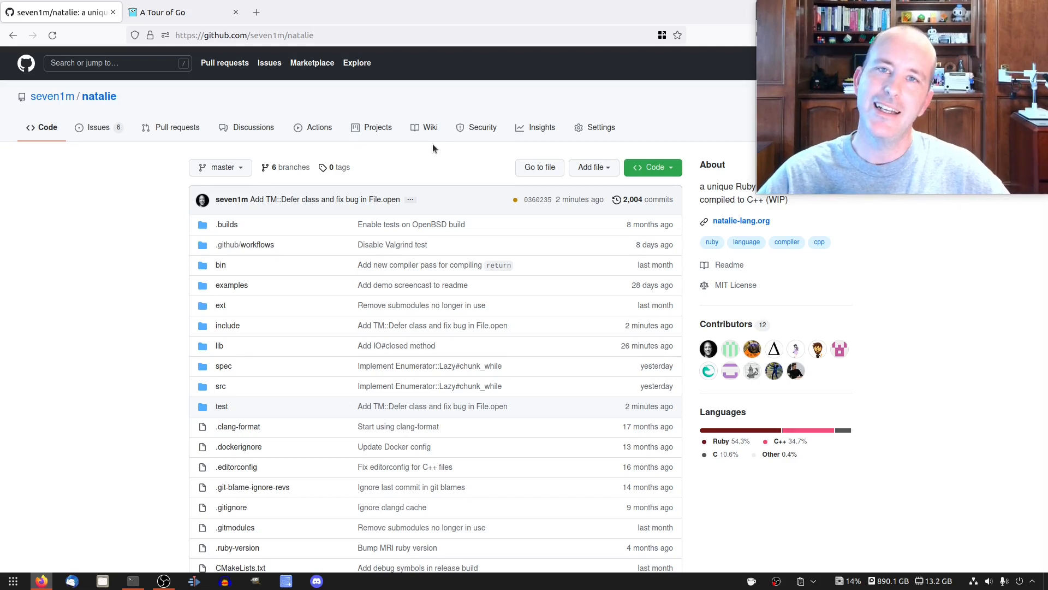
mouse_move(458, 162)
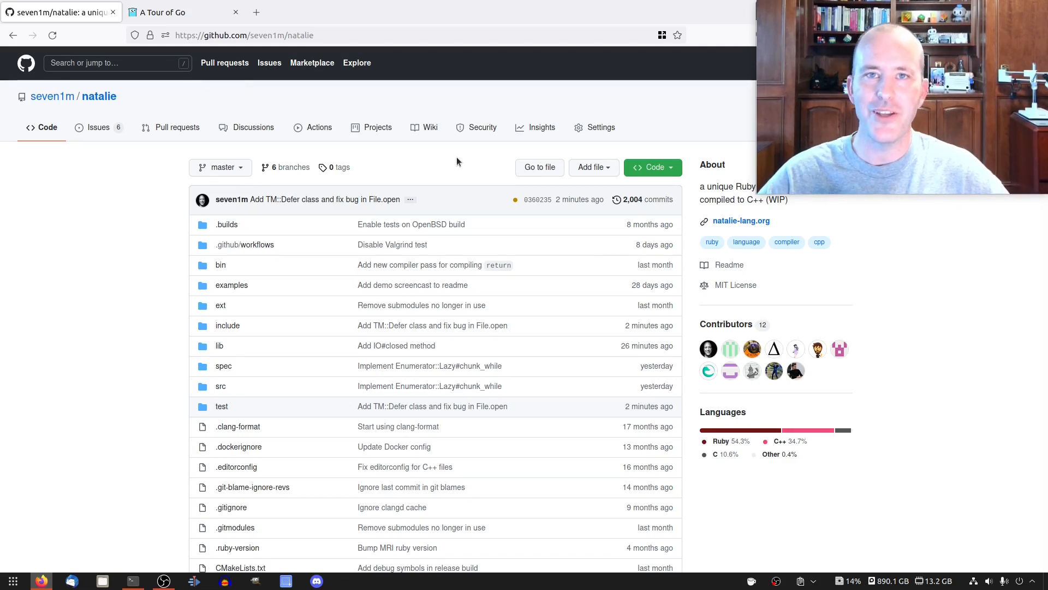